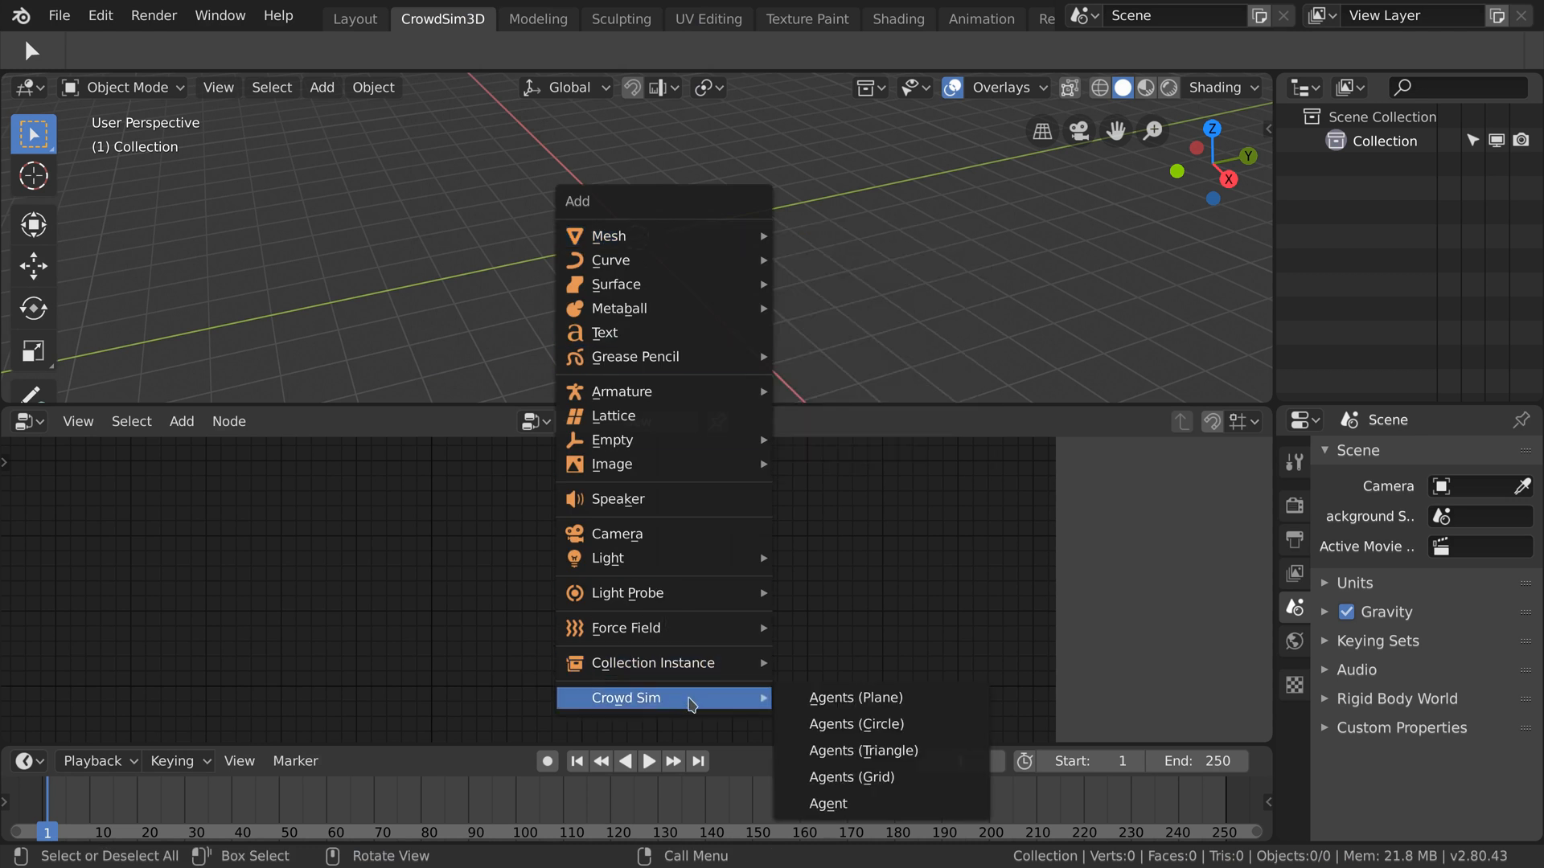
# Add a Crowd Sim agent grid with 5 columns, 16 rows and 0.05 m random X and Y offsets.
pyautogui.click(862, 751)
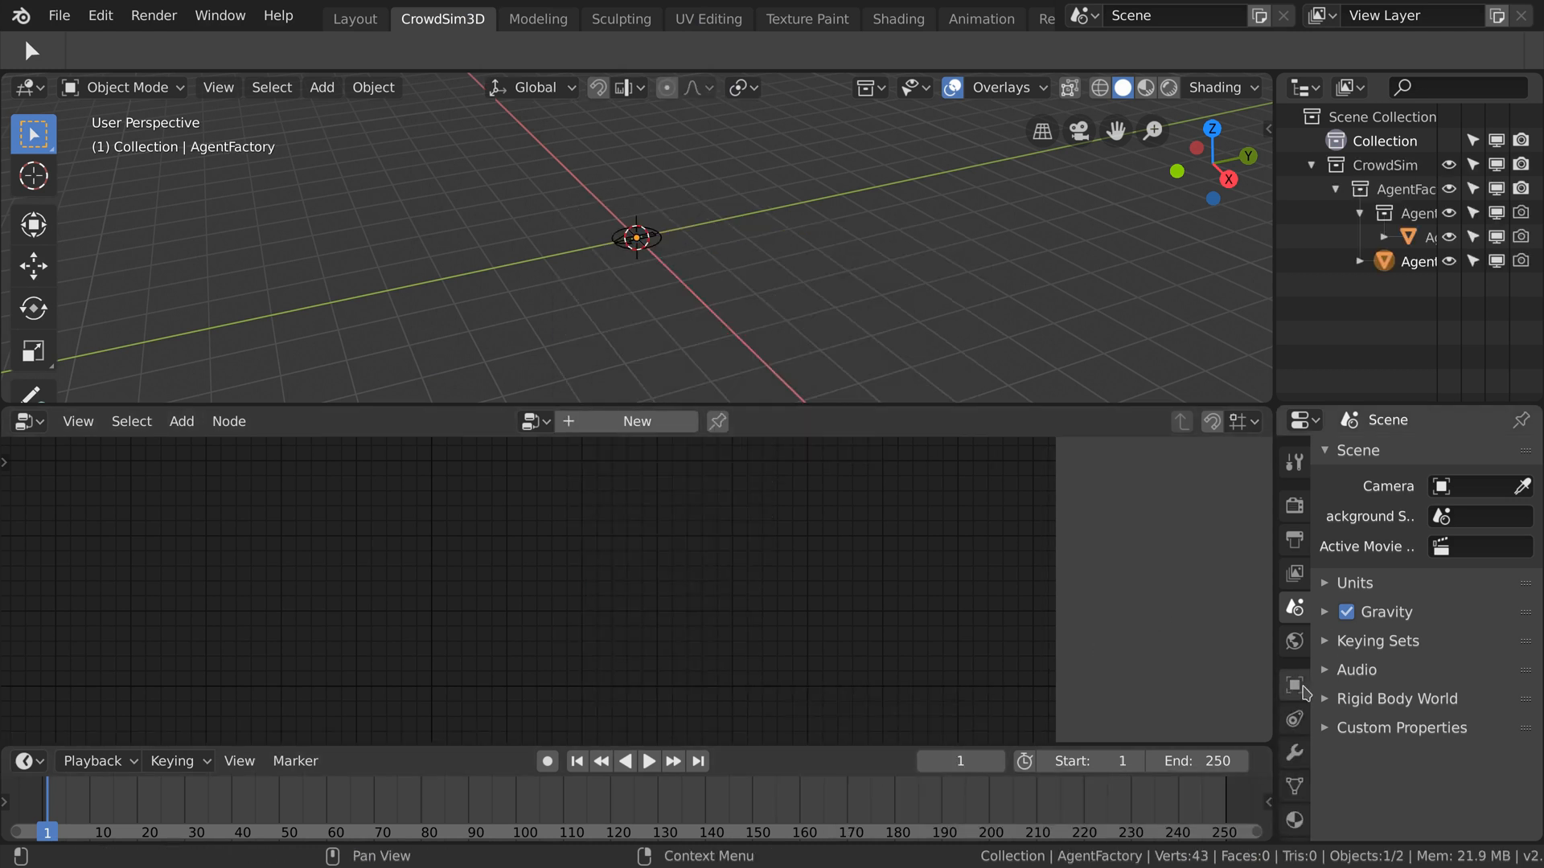
pyautogui.click(1294, 683)
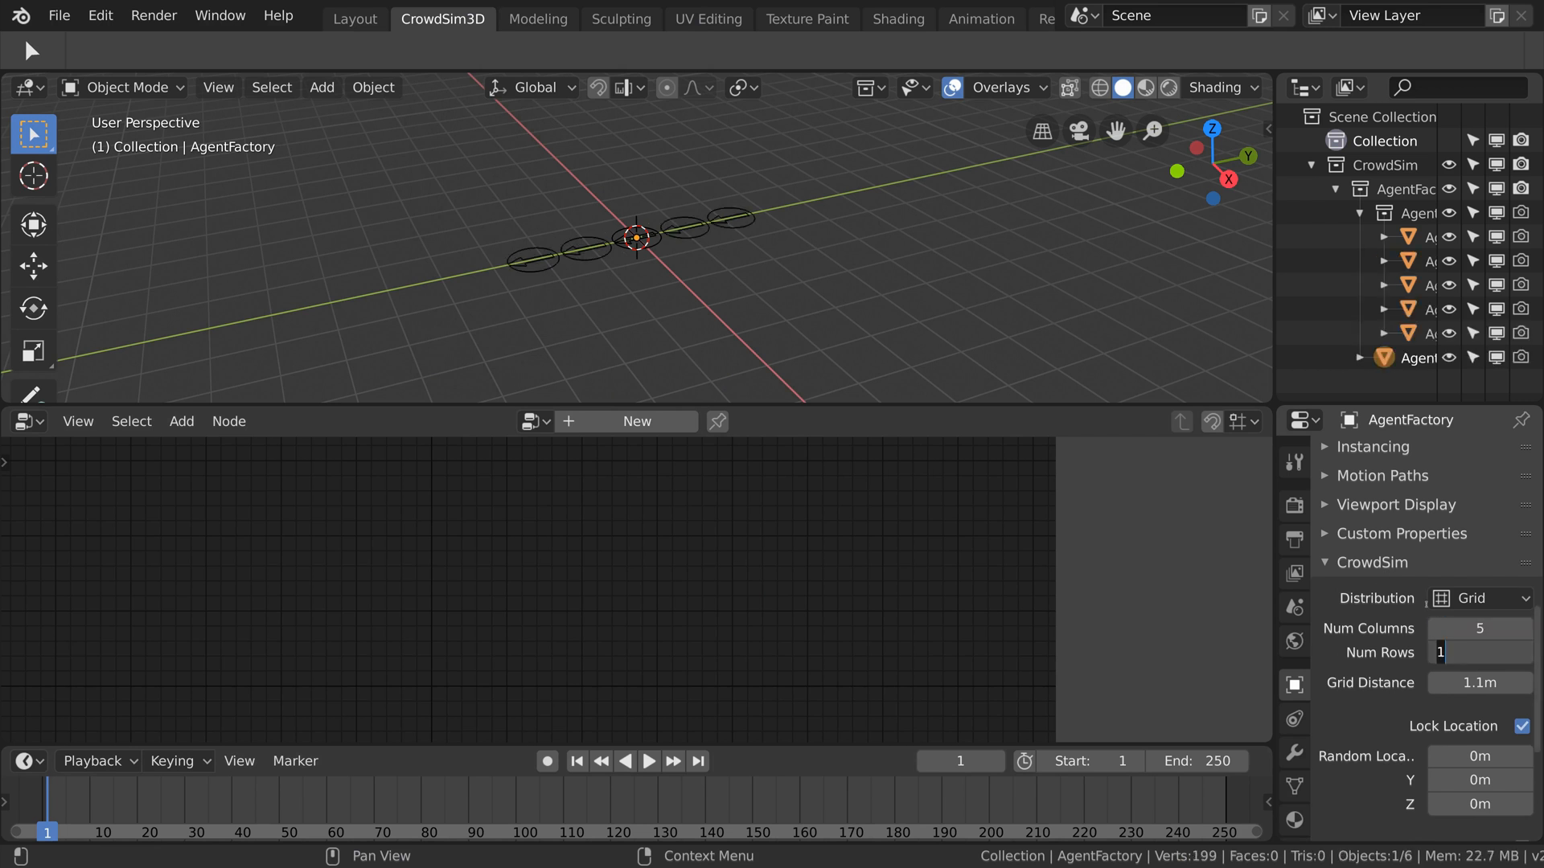
pyautogui.write('16')
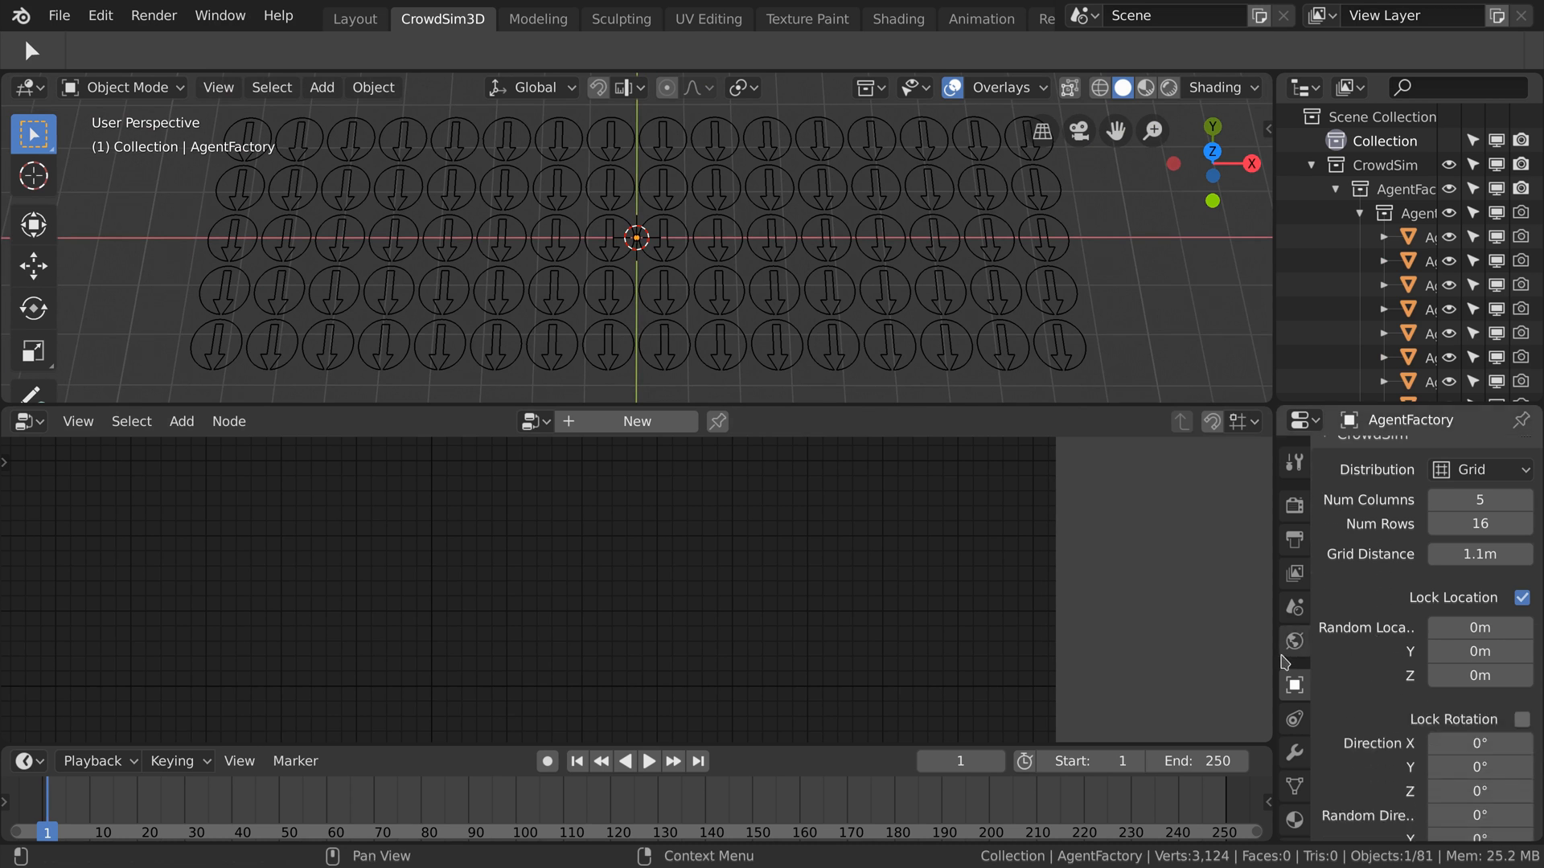
pyautogui.click(1477, 627)
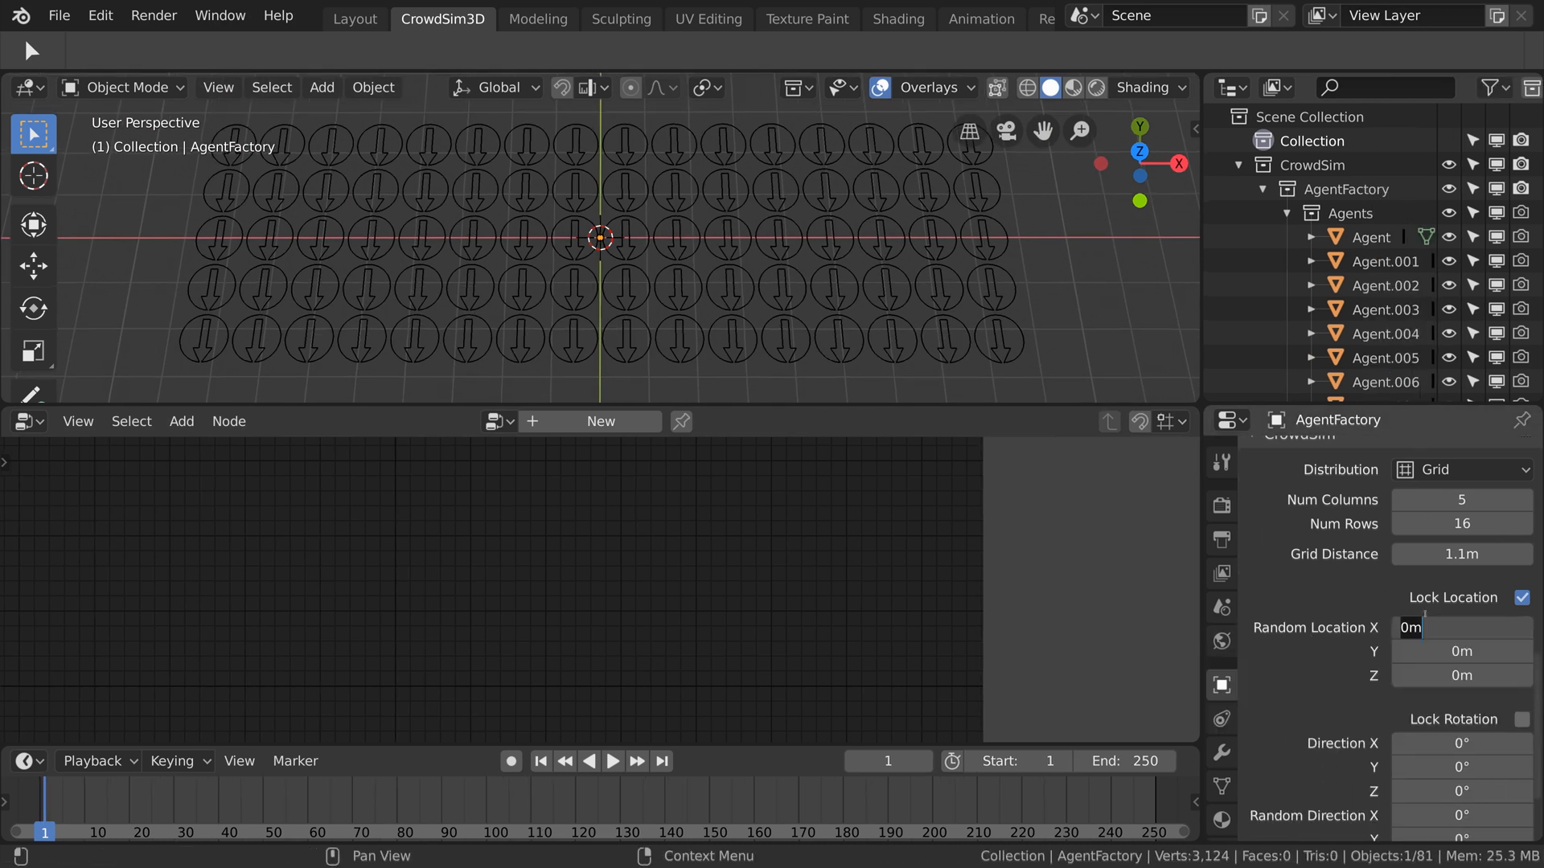
pyautogui.write('0.05')
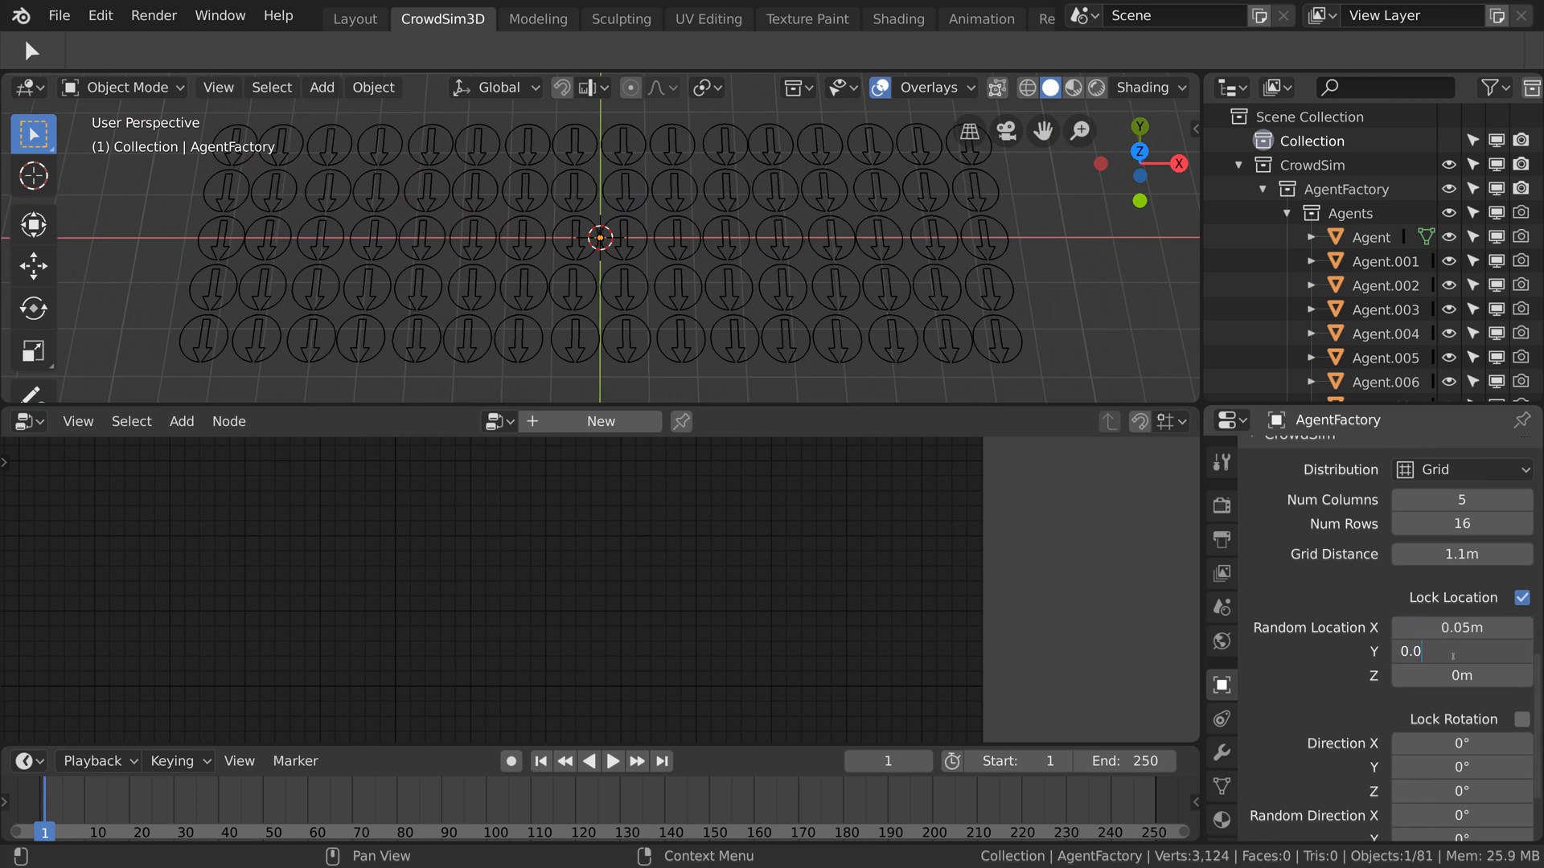
pyautogui.write('0.05m')
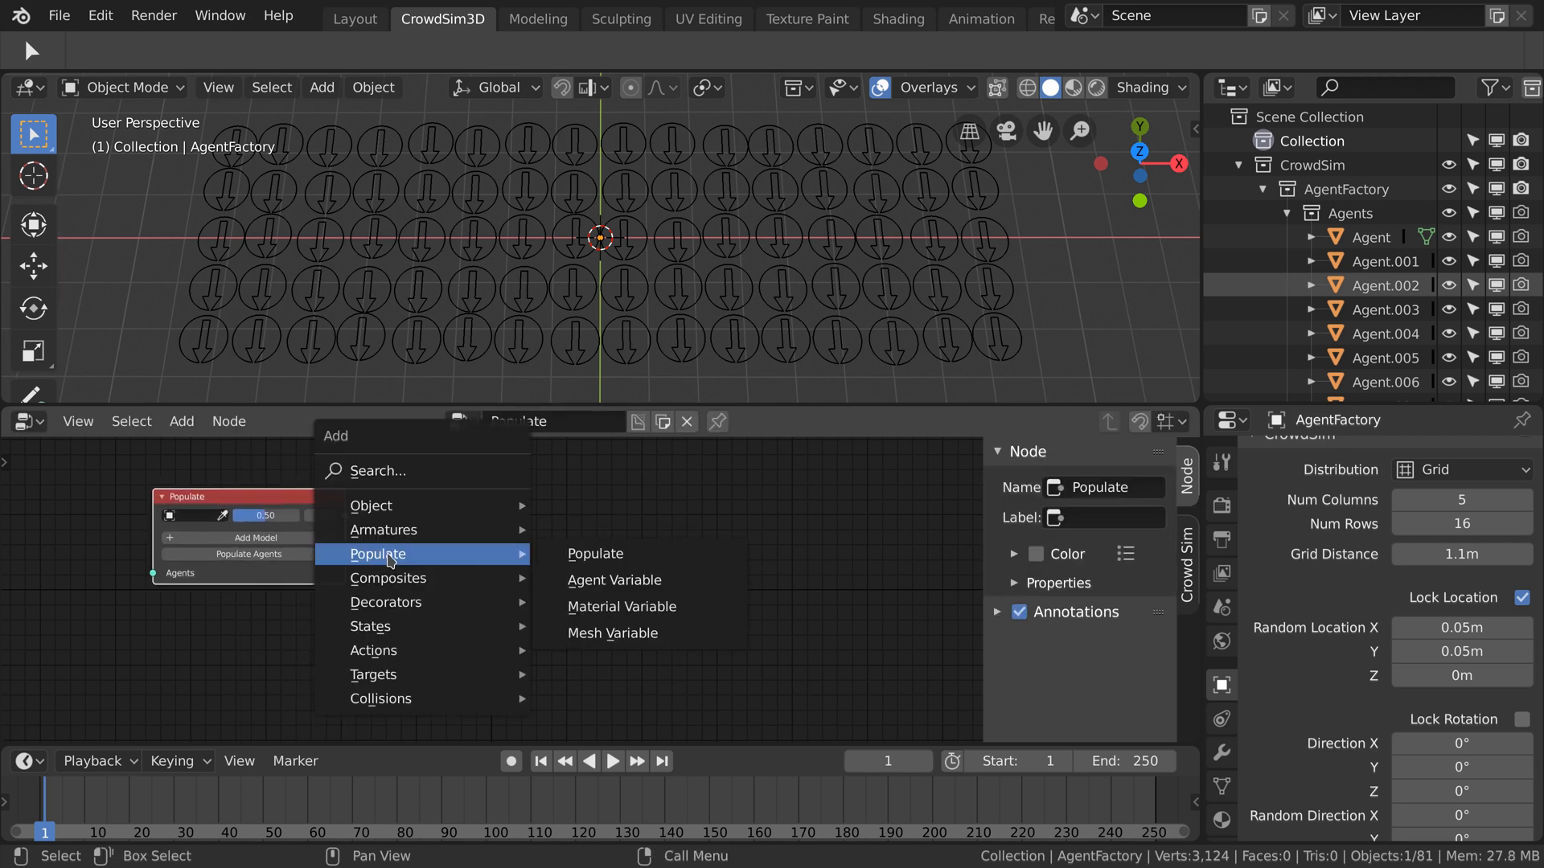
# Add a Populate node to the new crowd node tree to fill the grid with soldiers.
pyautogui.click(612, 632)
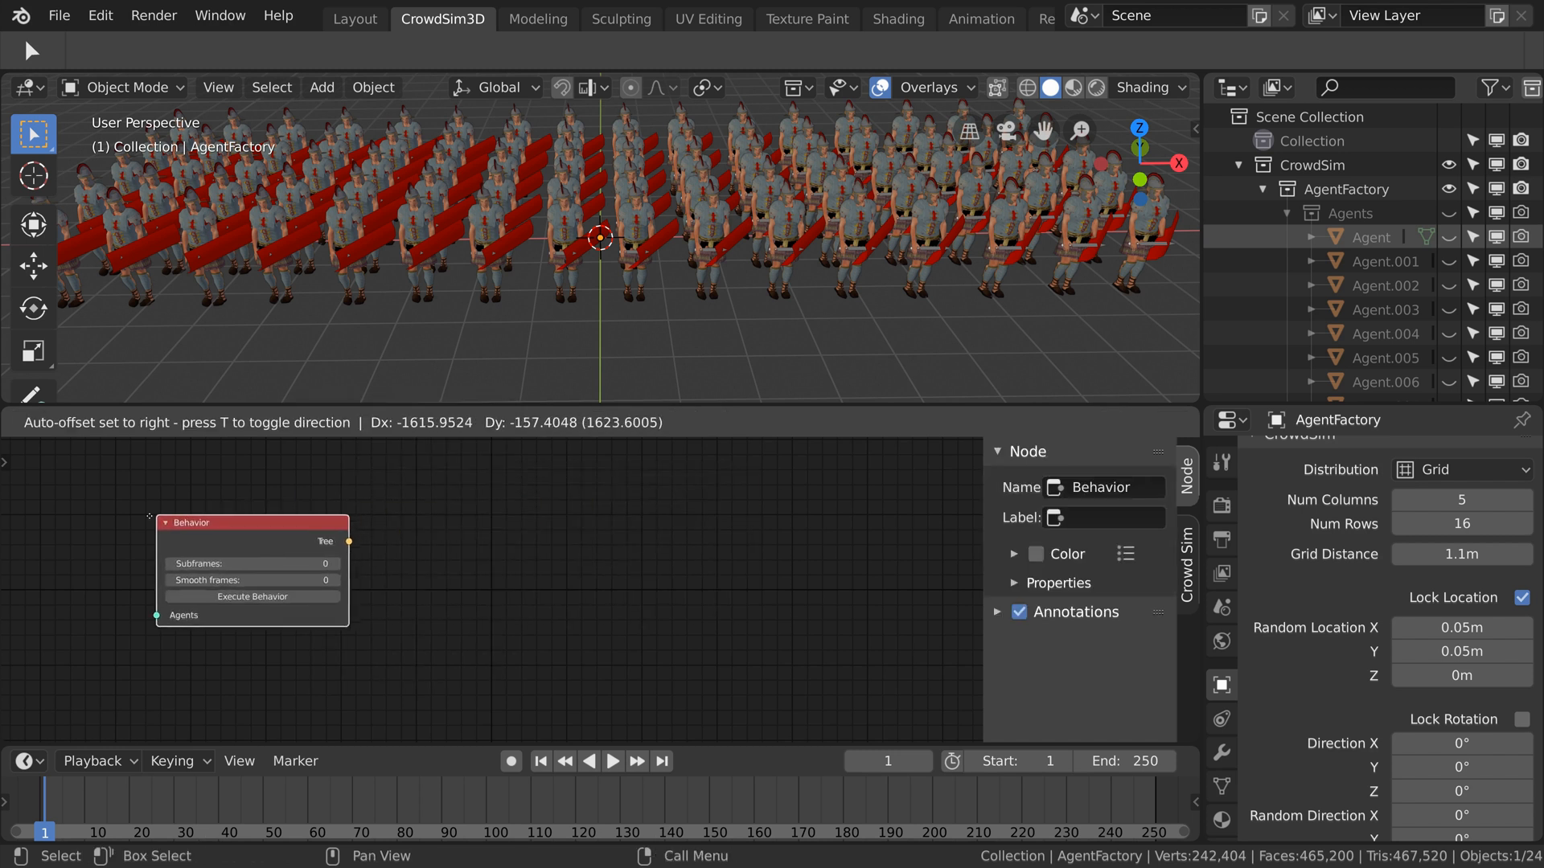
# Wire a Play Action node playing StandStill1 into the Behavior node and execute the behavior.
pyautogui.click(181, 422)
pyautogui.write('stand')
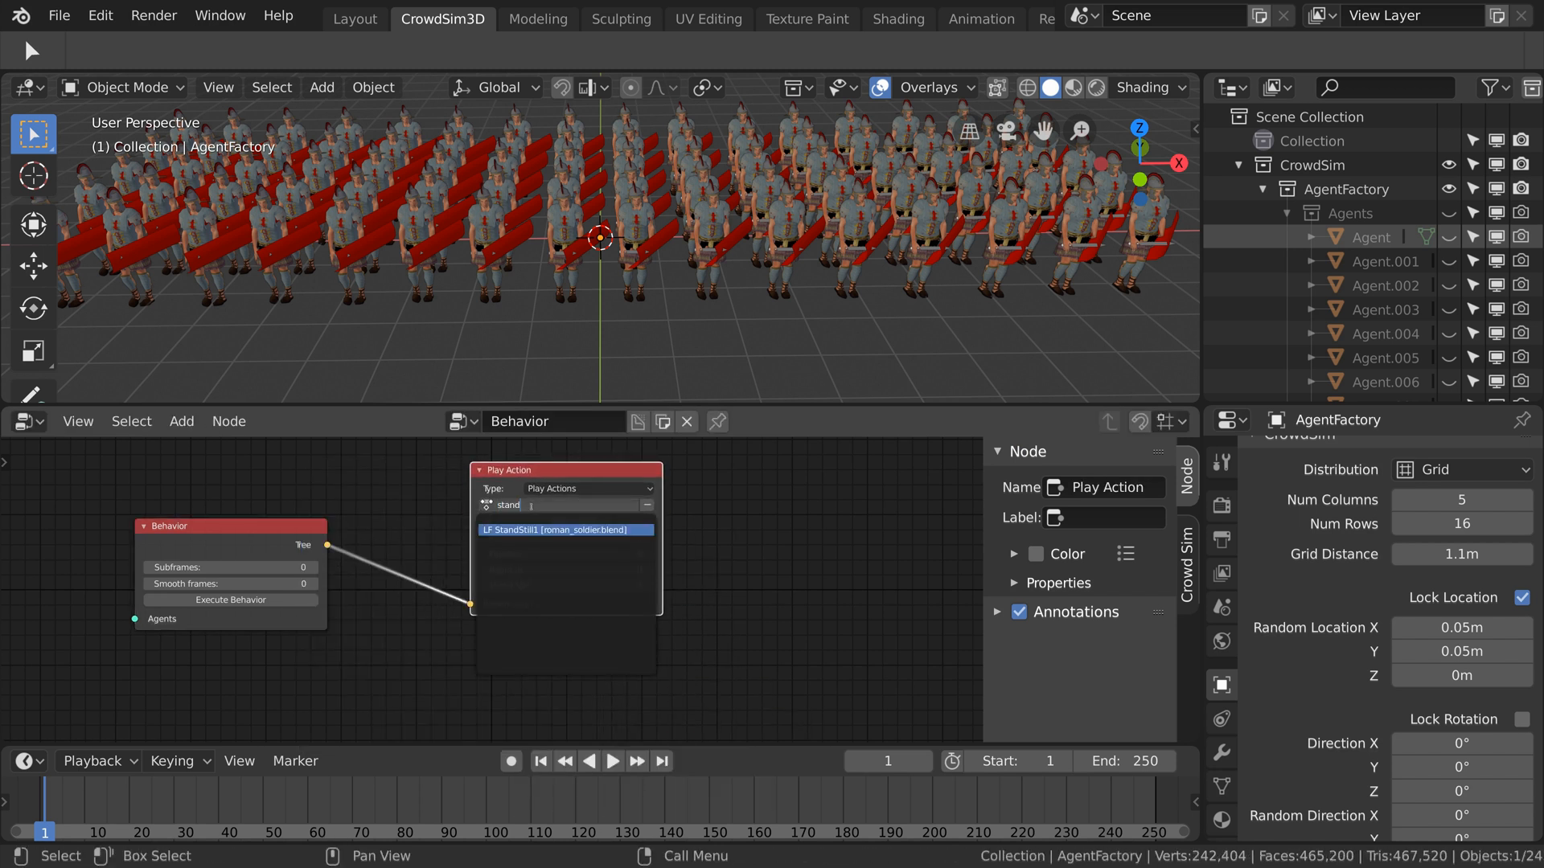
pyautogui.click(562, 505)
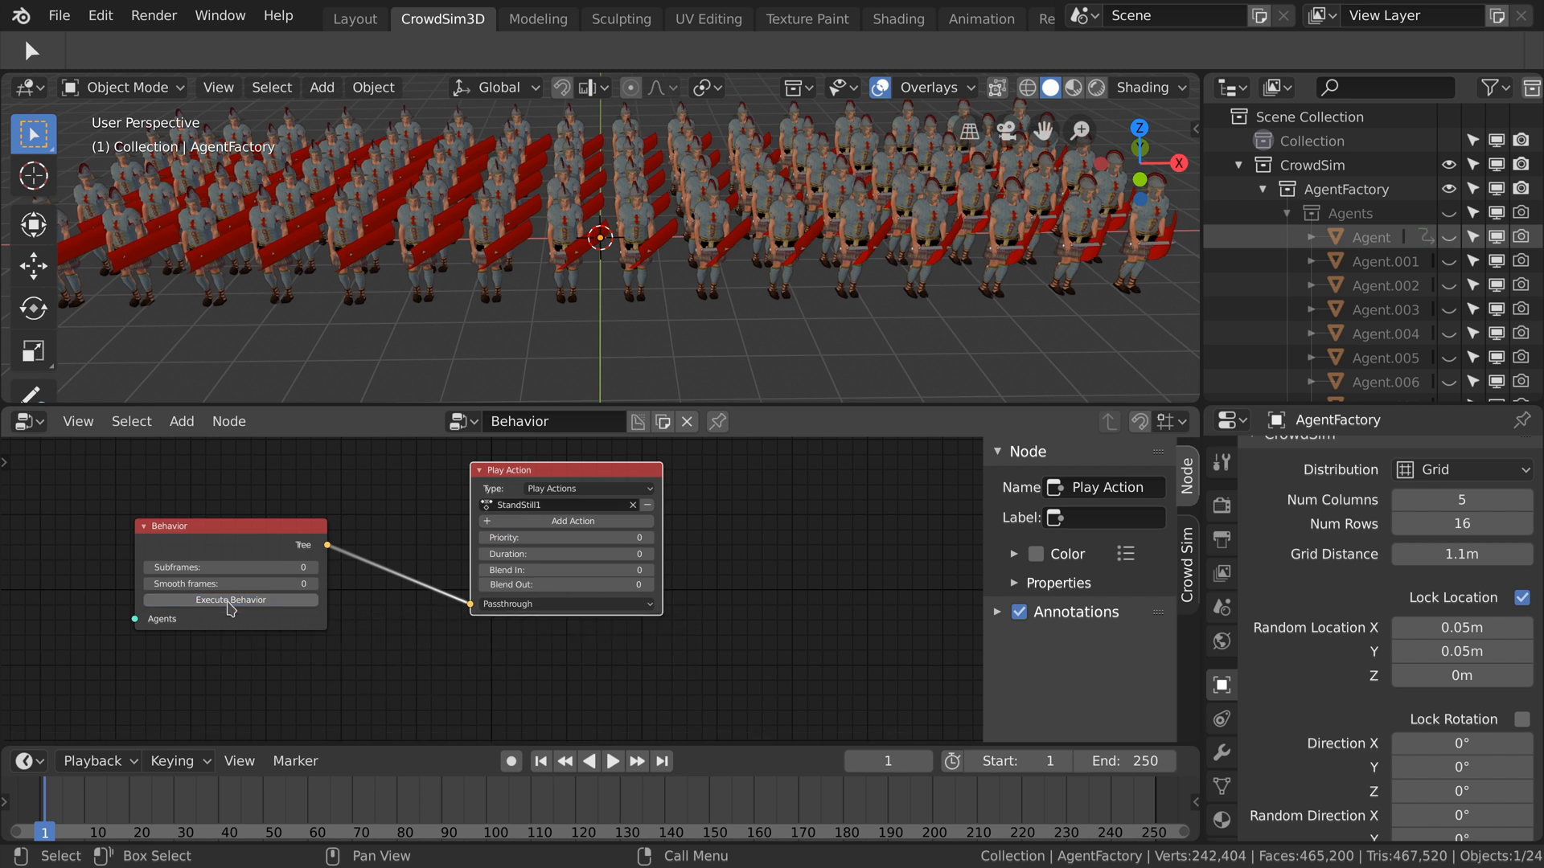
pyautogui.click(611, 760)
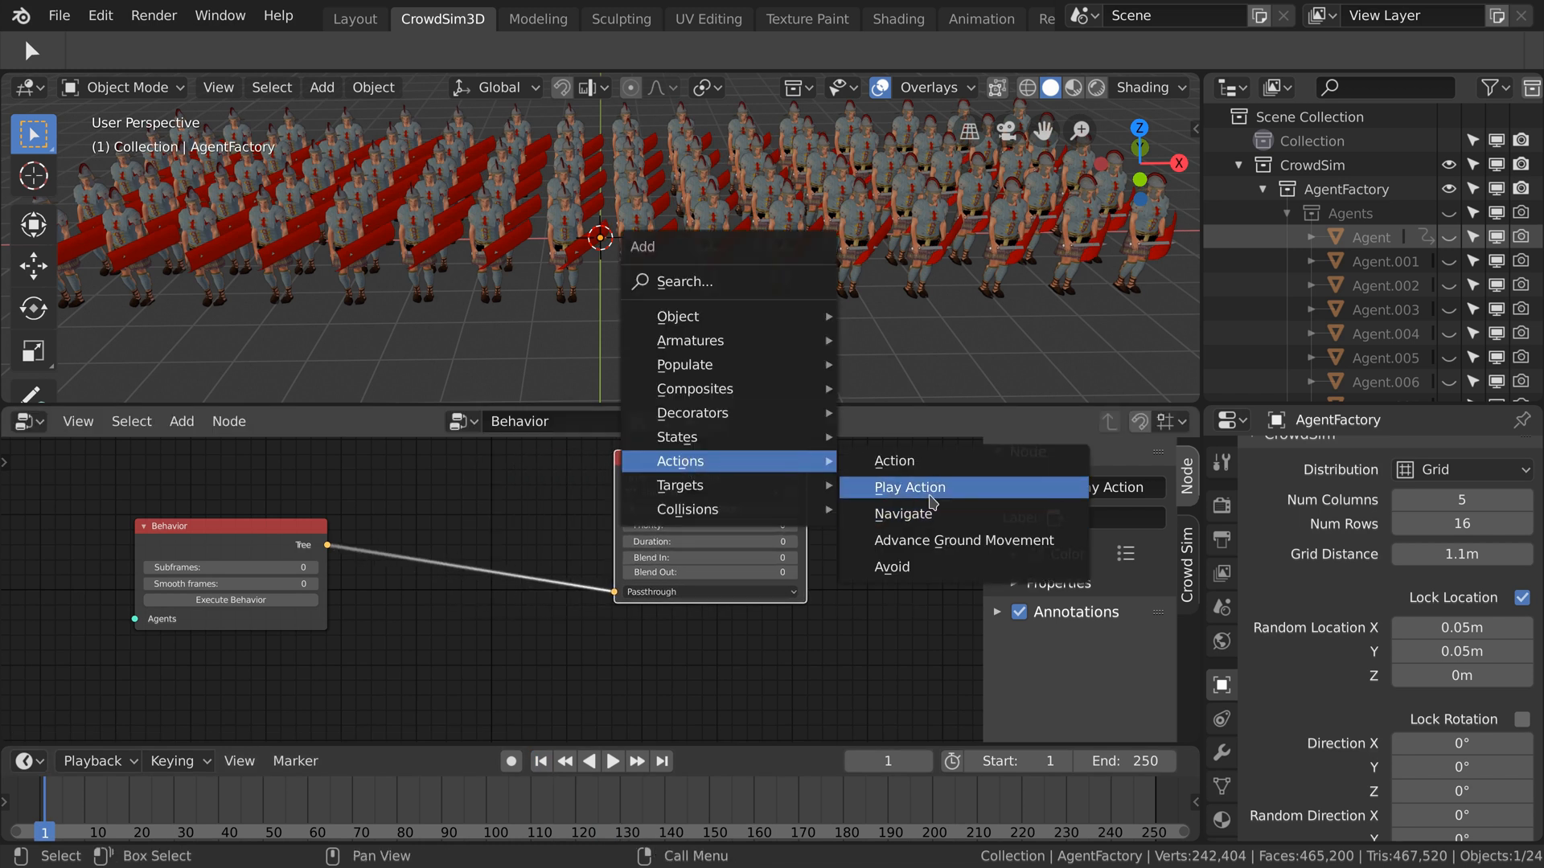
# Add a ShieldInFront Play Action and run it alongside StandStill1 under a Parallel node.
pyautogui.click(907, 486)
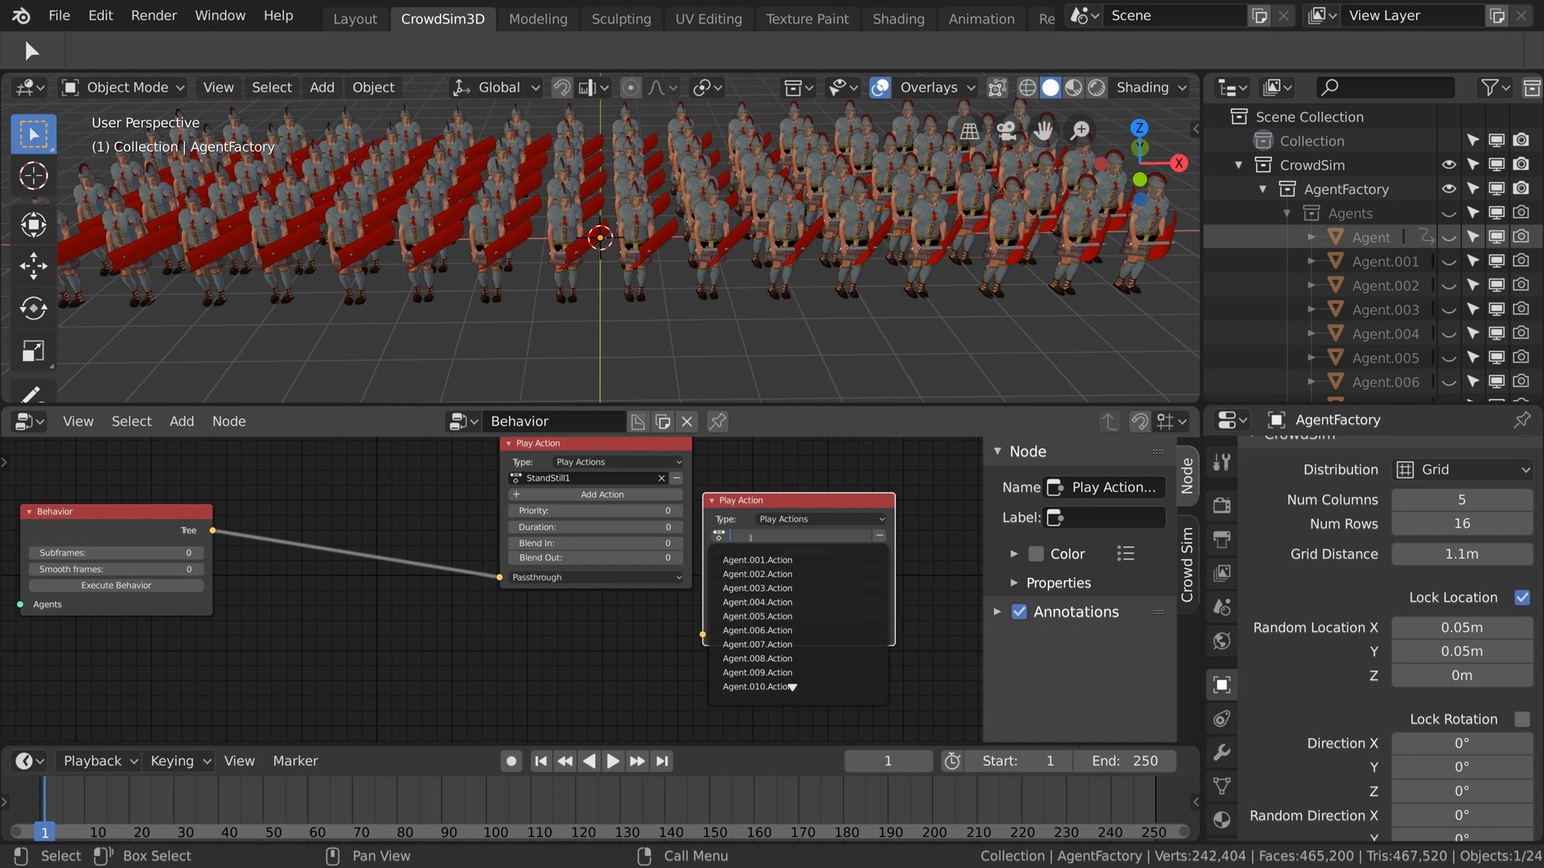
pyautogui.click(758, 535)
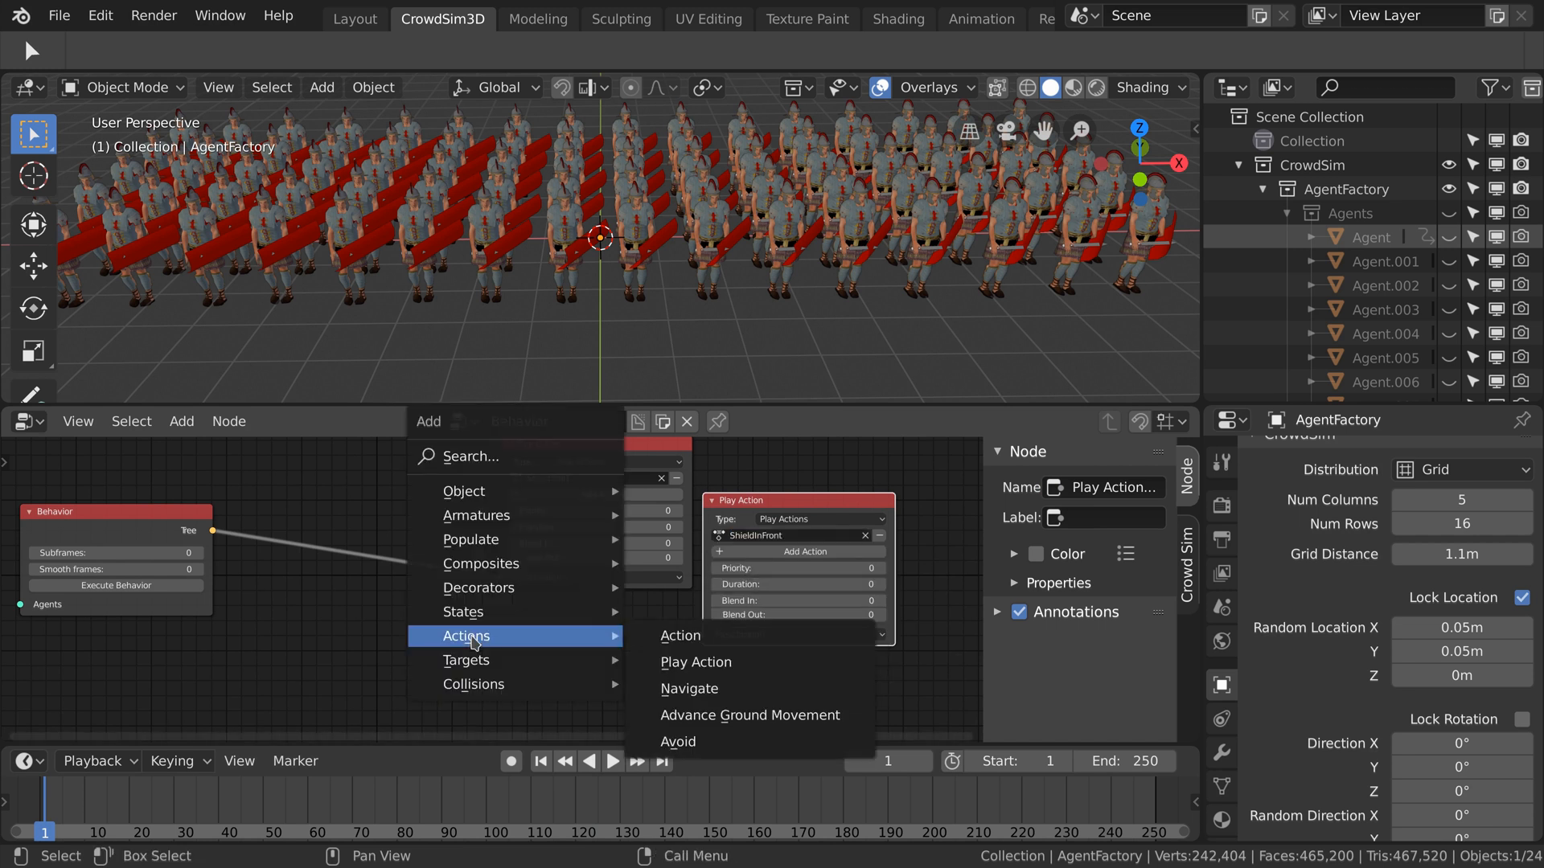
pyautogui.click(695, 661)
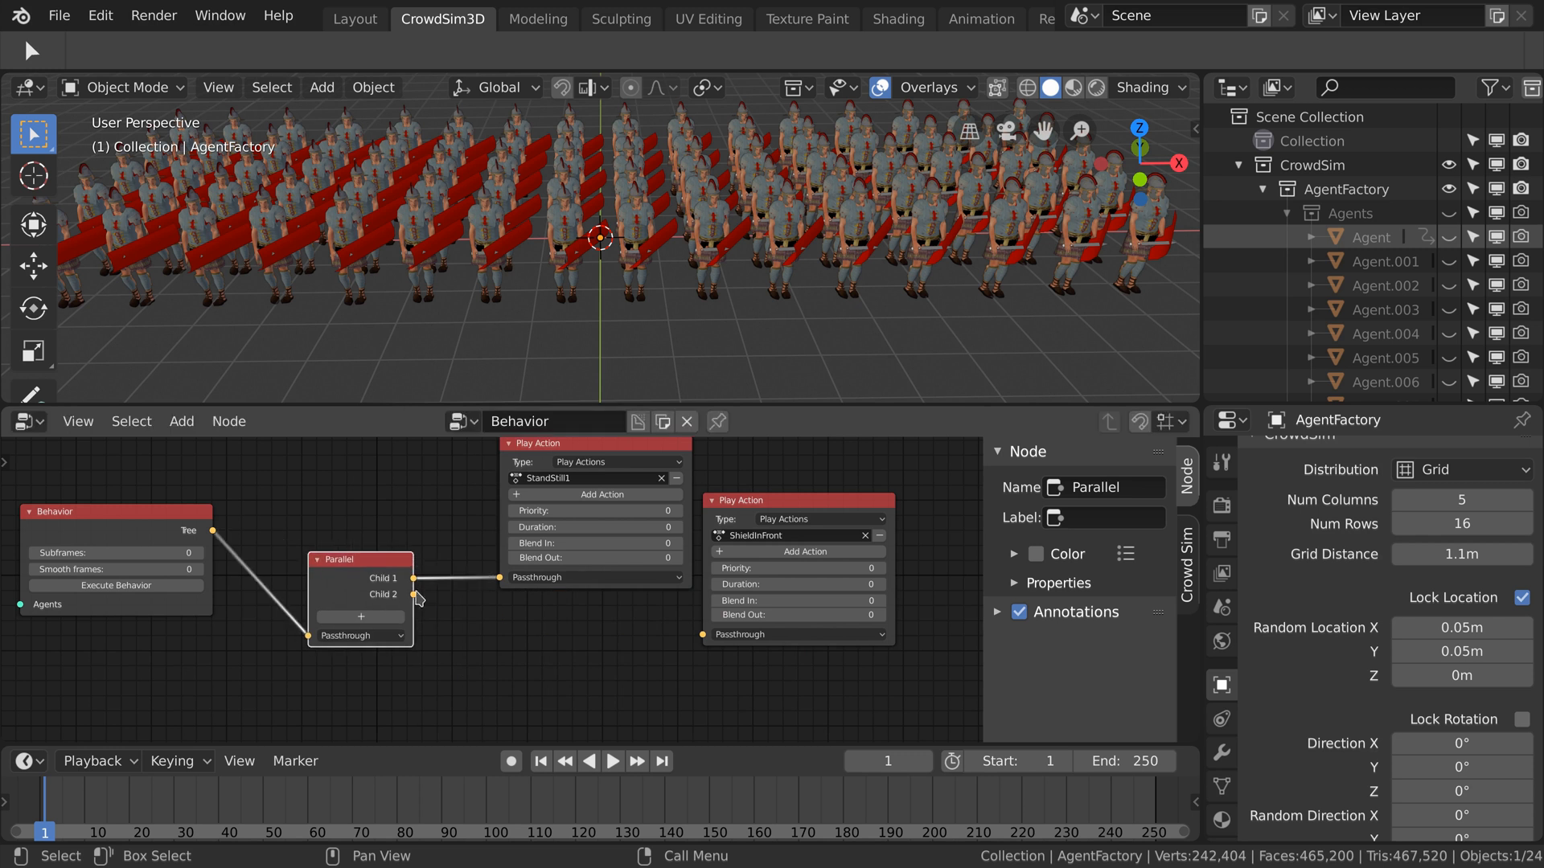
pyautogui.moveTo(413, 594); pyautogui.dragTo(702, 634)
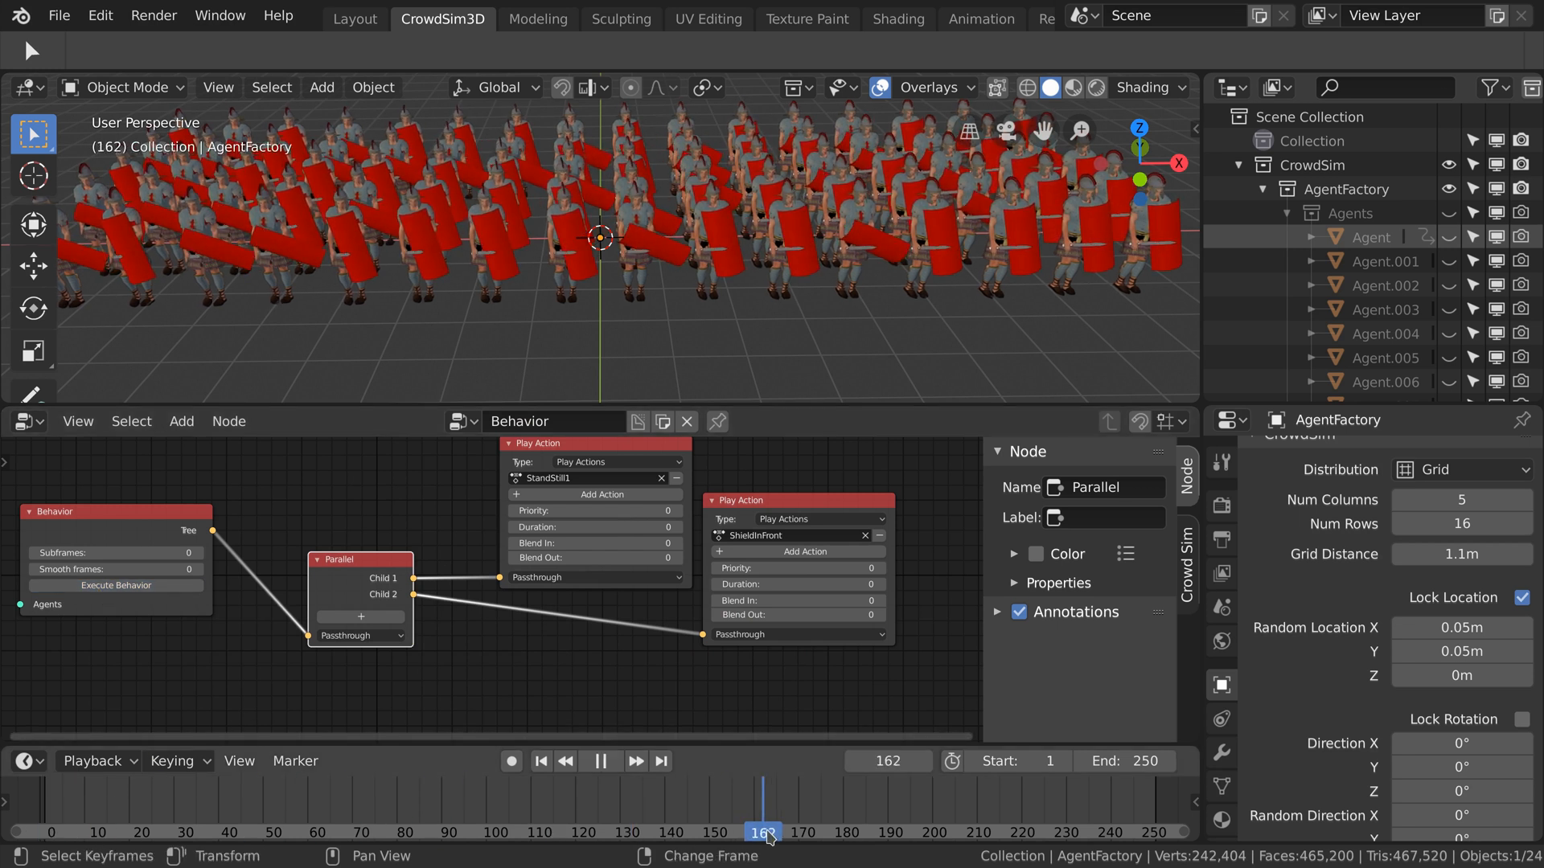
# Preview the soldiers raising shields around frame 154, then return to the first frame.
pyautogui.click(599, 761)
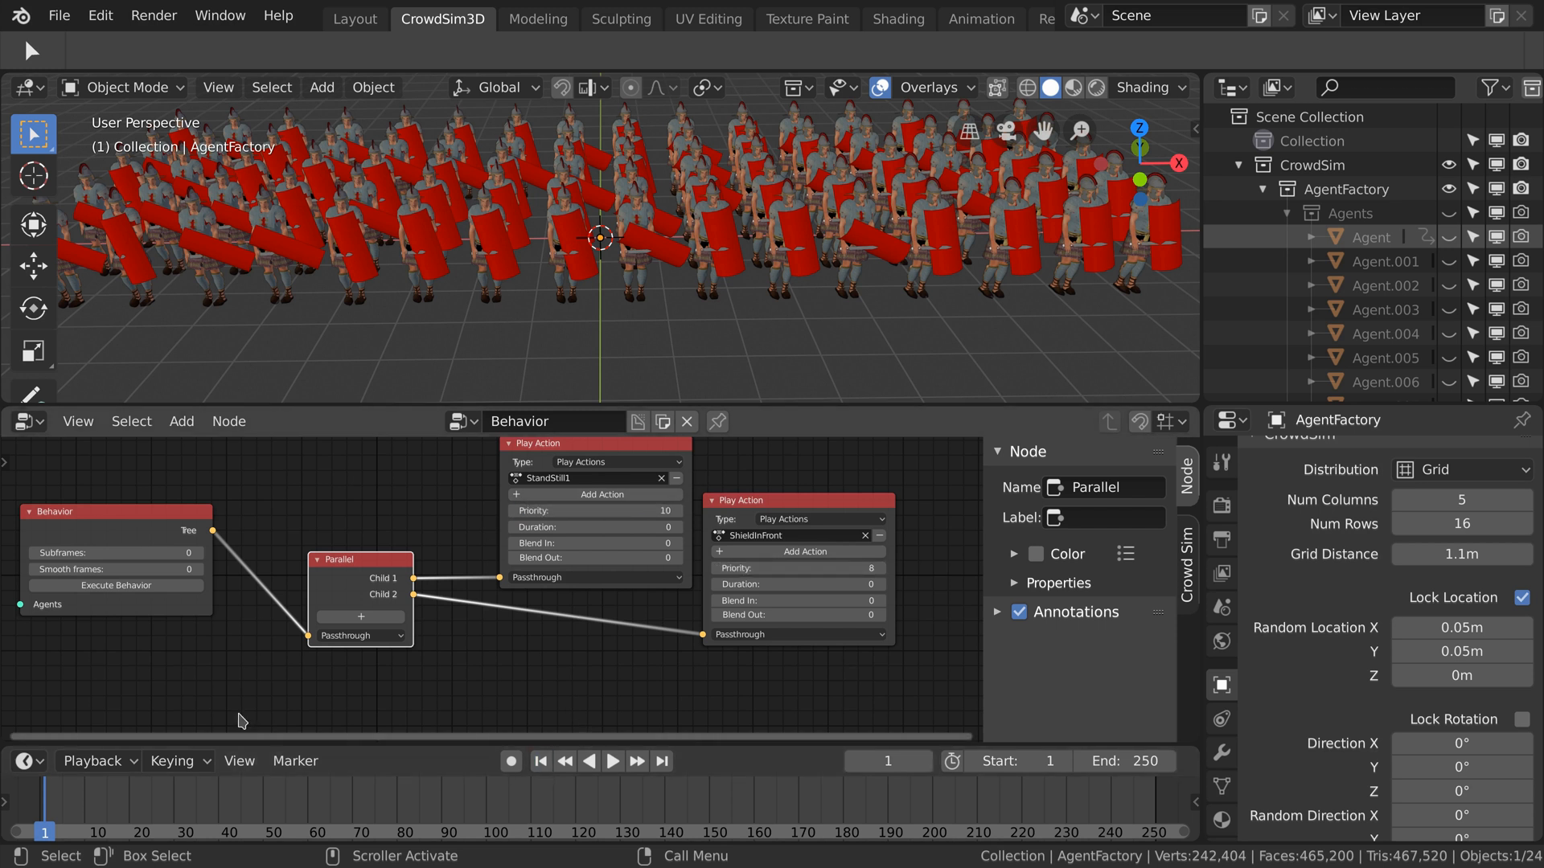
pyautogui.click(613, 760)
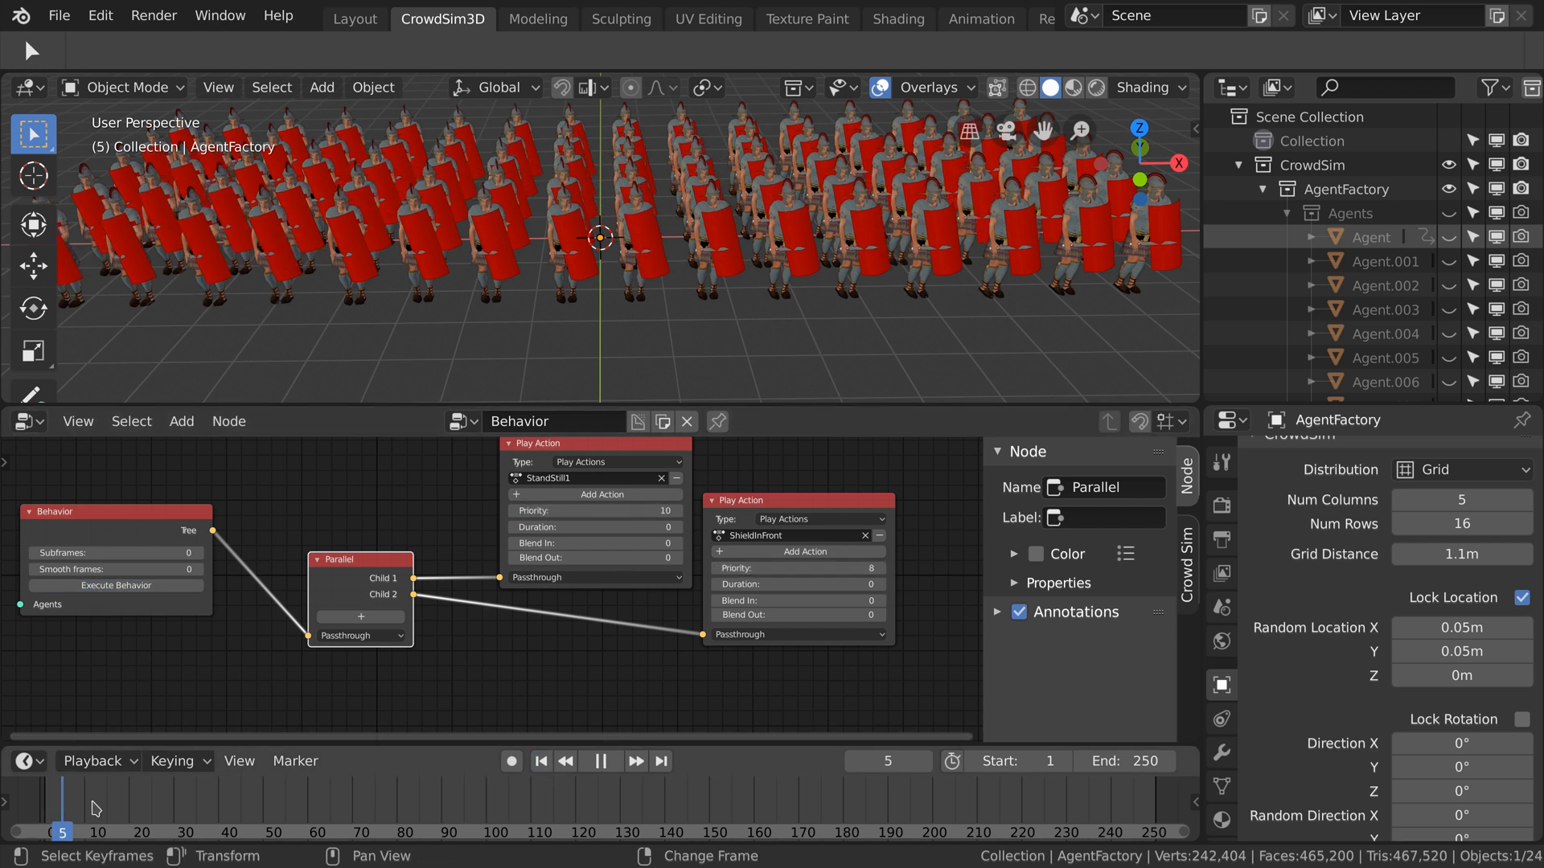
pyautogui.click(727, 831)
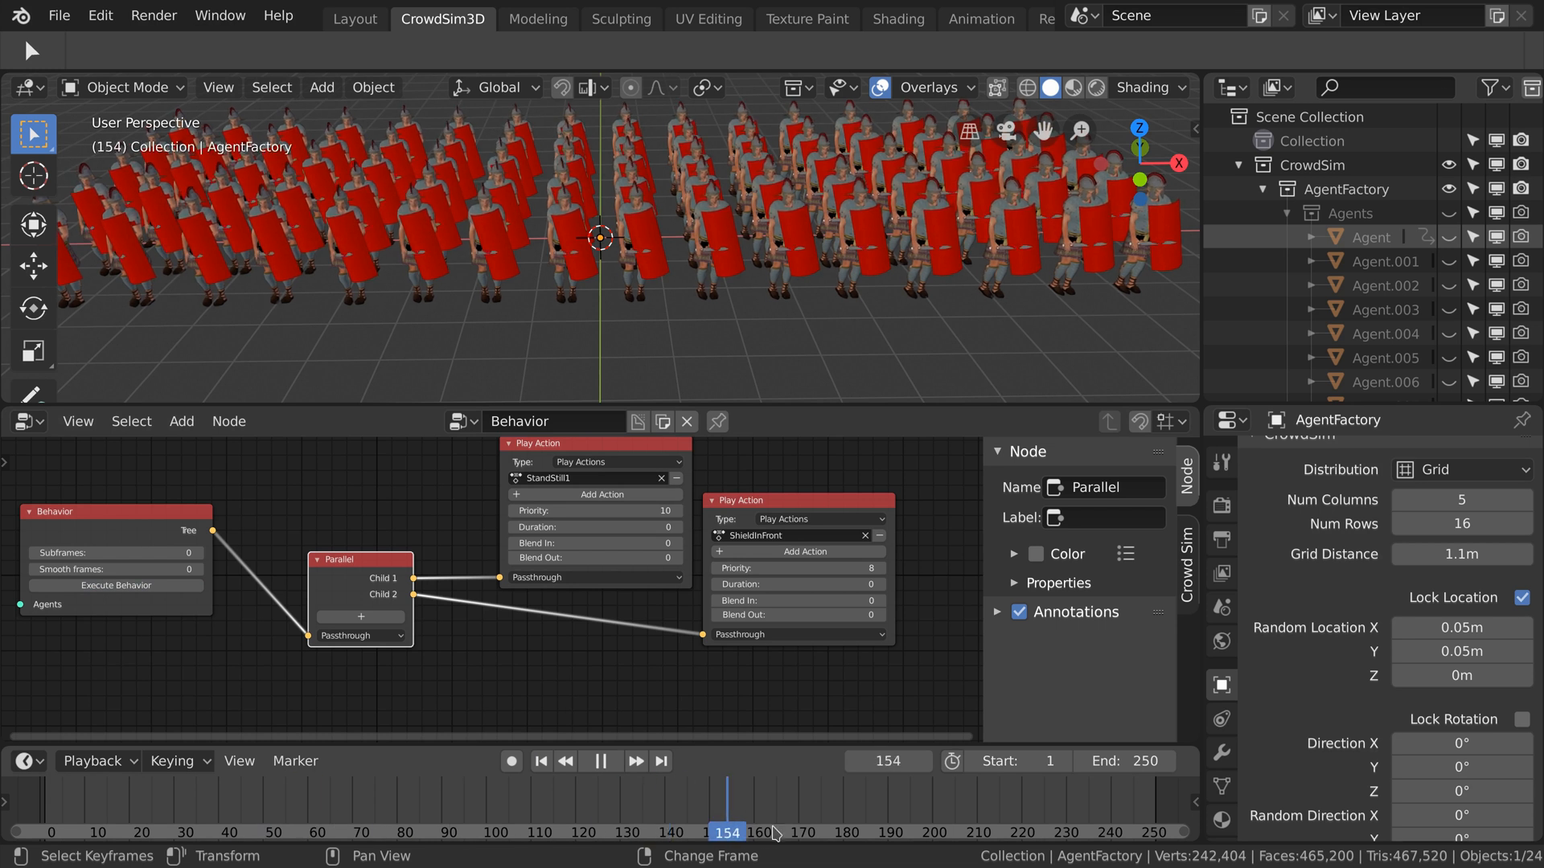
pyautogui.click(541, 760)
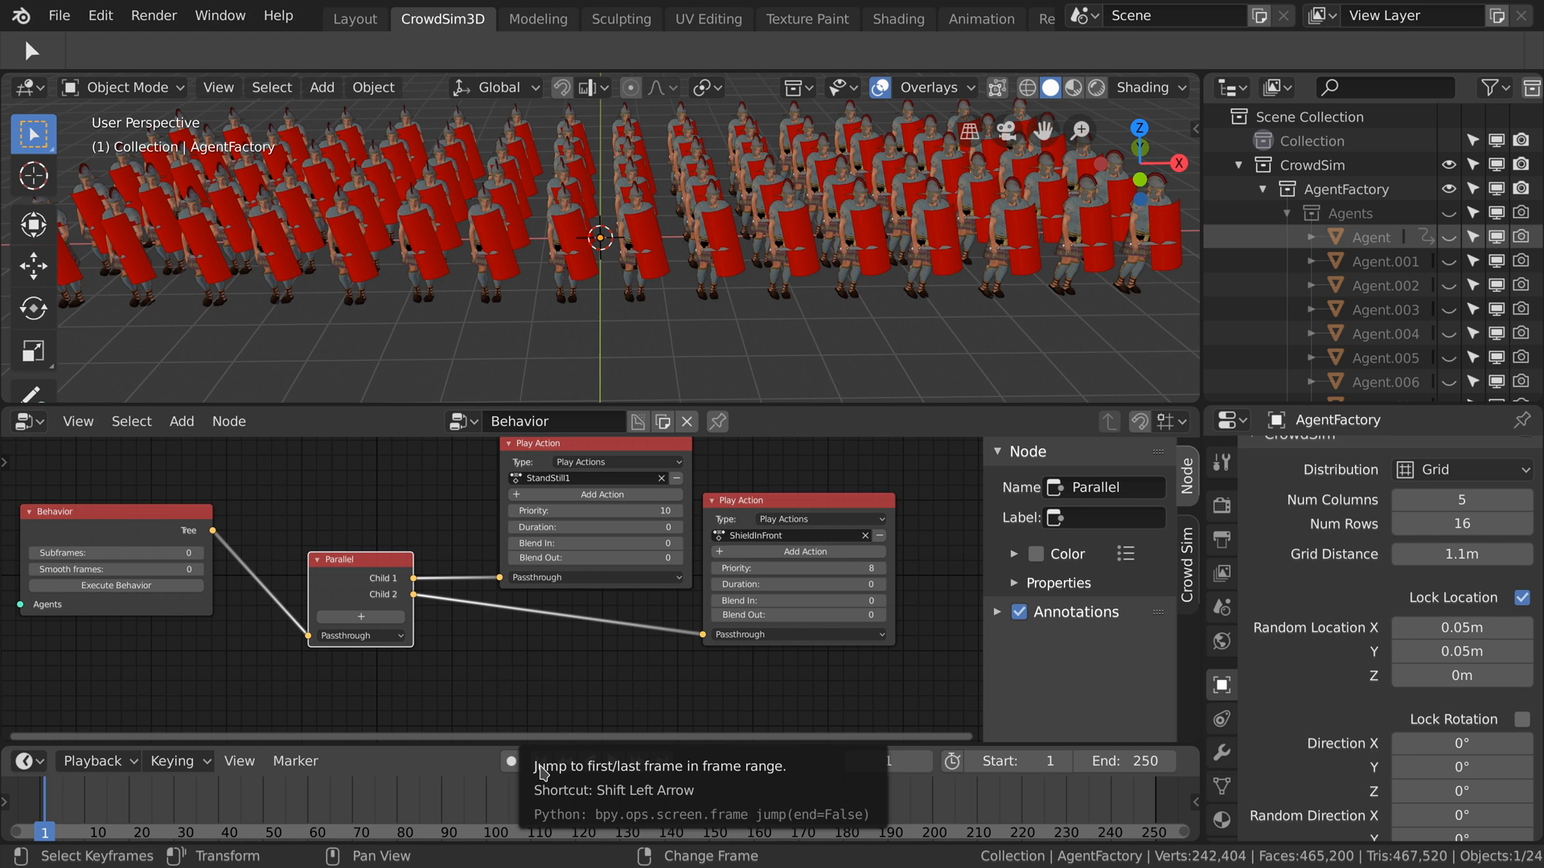
pyautogui.moveTo(568, 319)
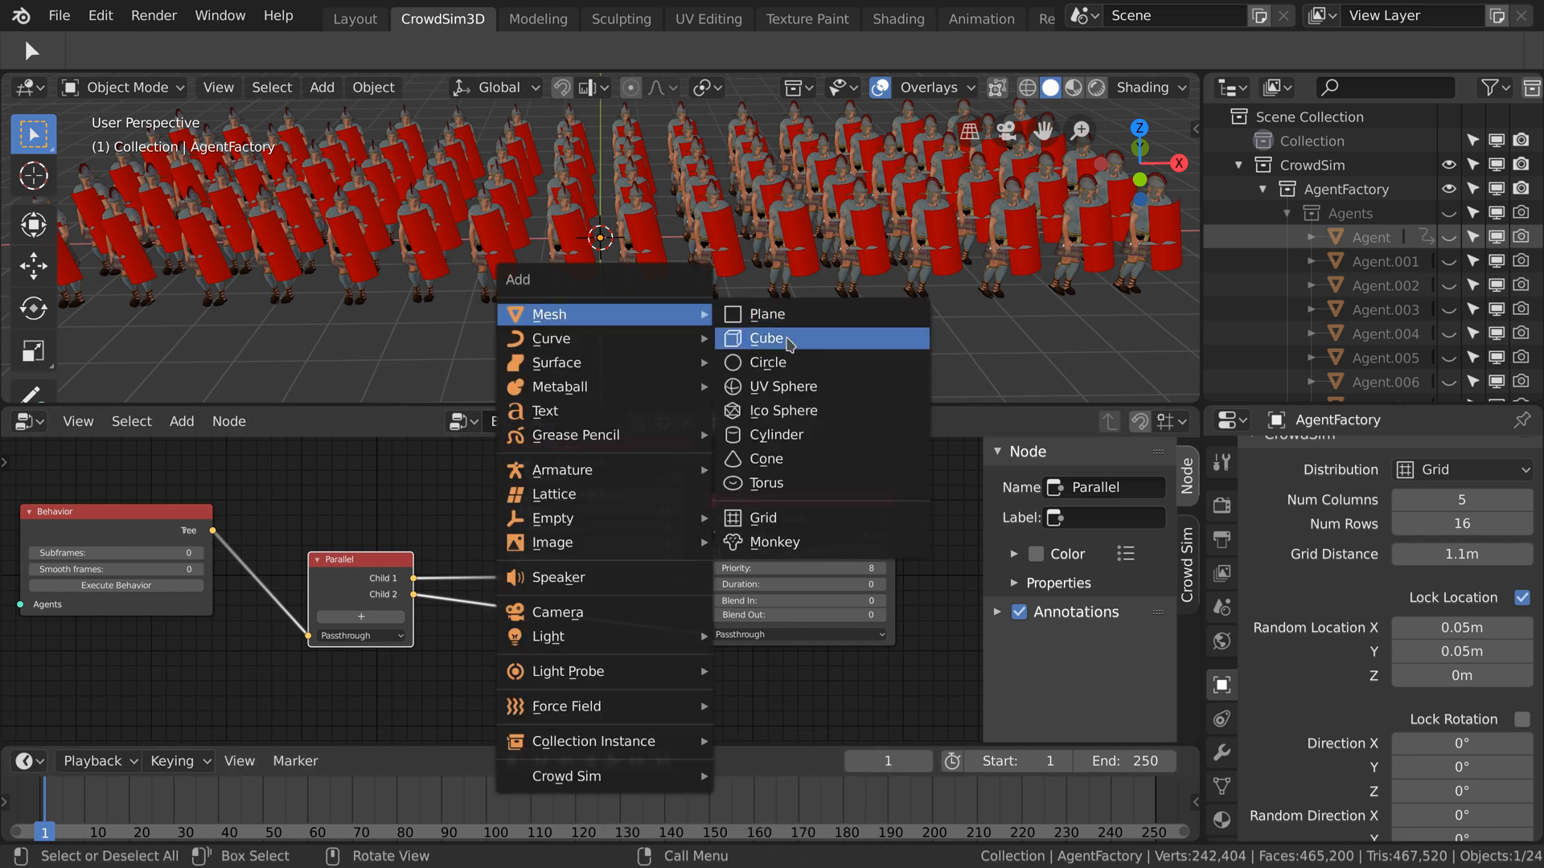
# Add a cube scaled into a long box moving vertically, shown only as its bounding-box outline.
pyautogui.click(767, 337)
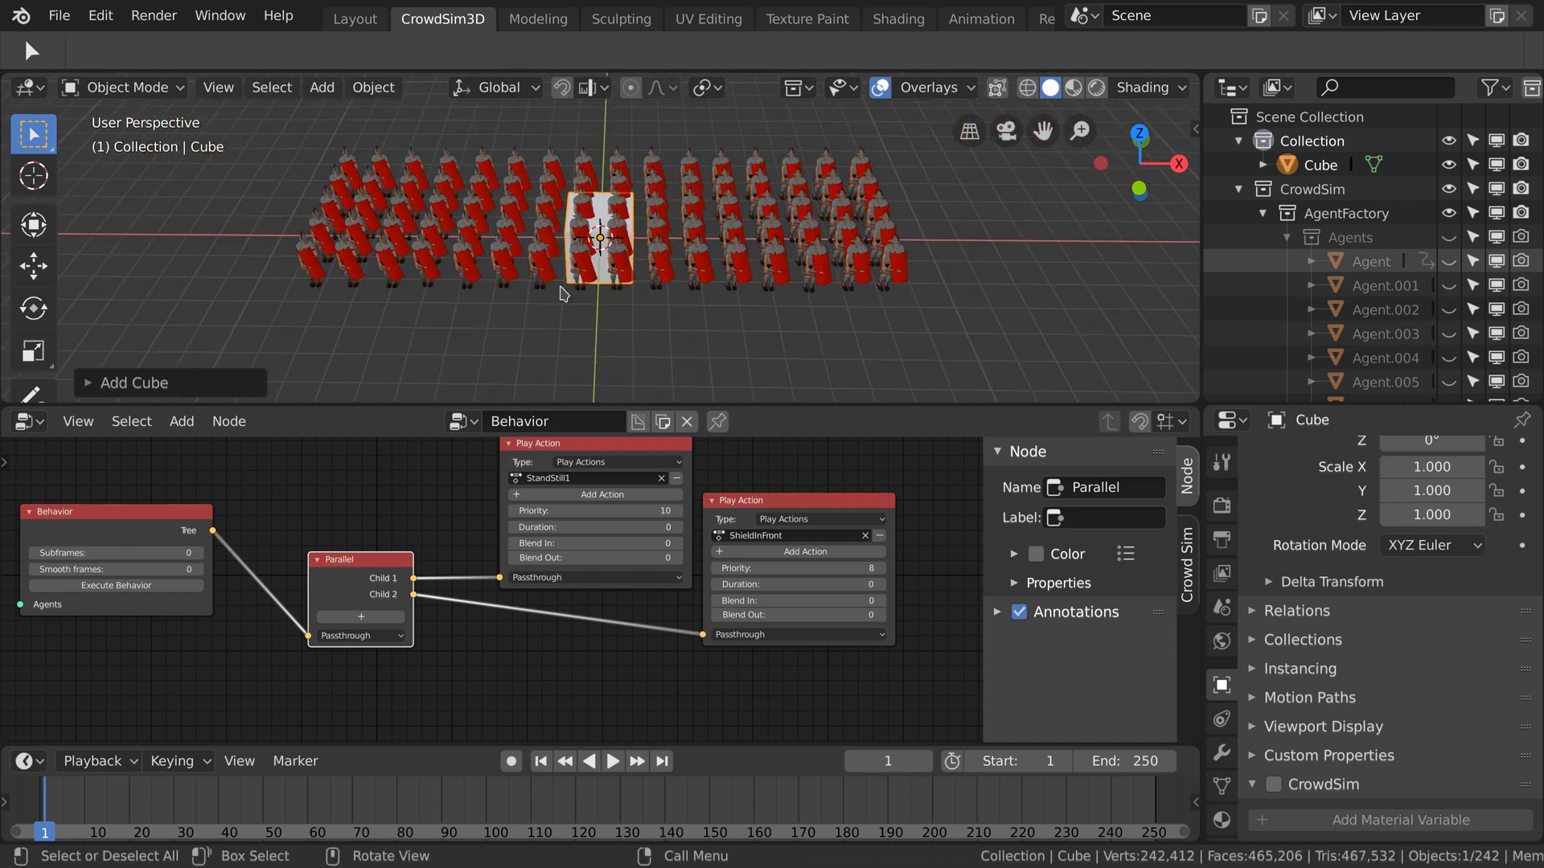
pyautogui.press('s')
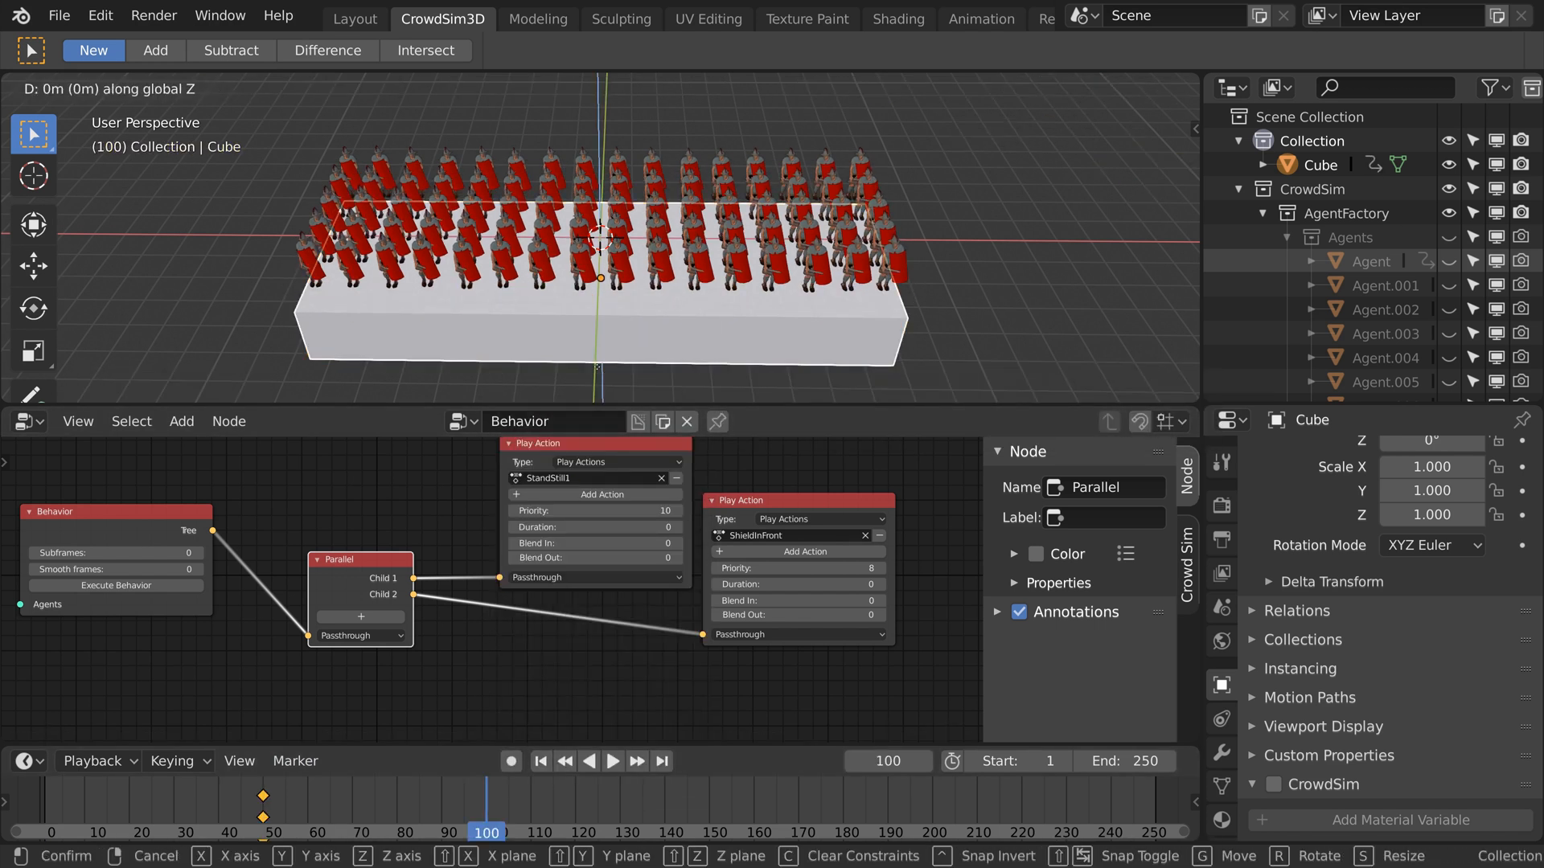
pyautogui.press('i')
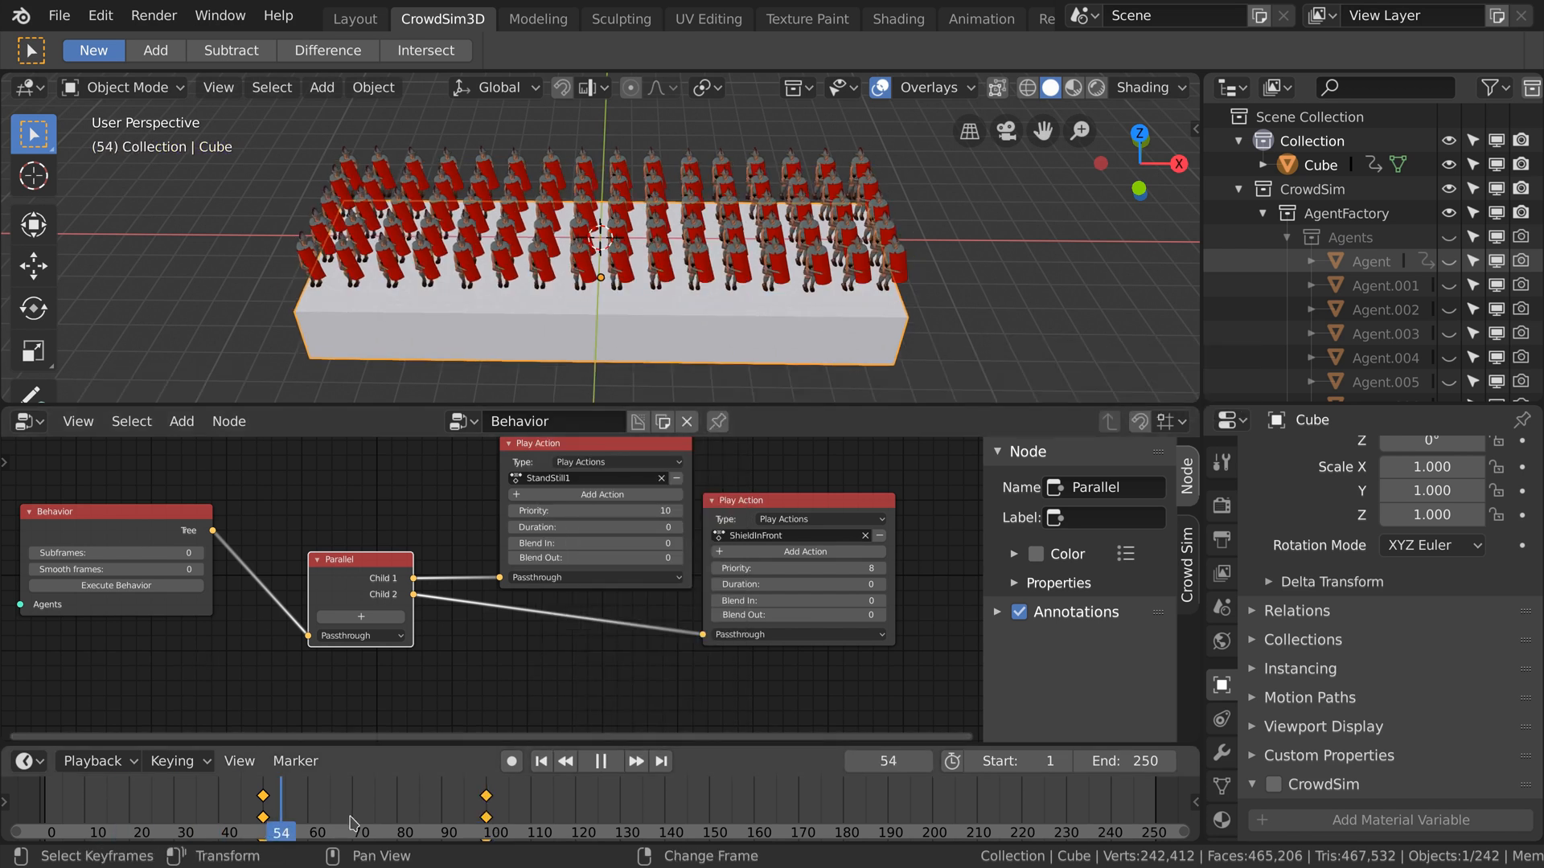
pyautogui.click(540, 761)
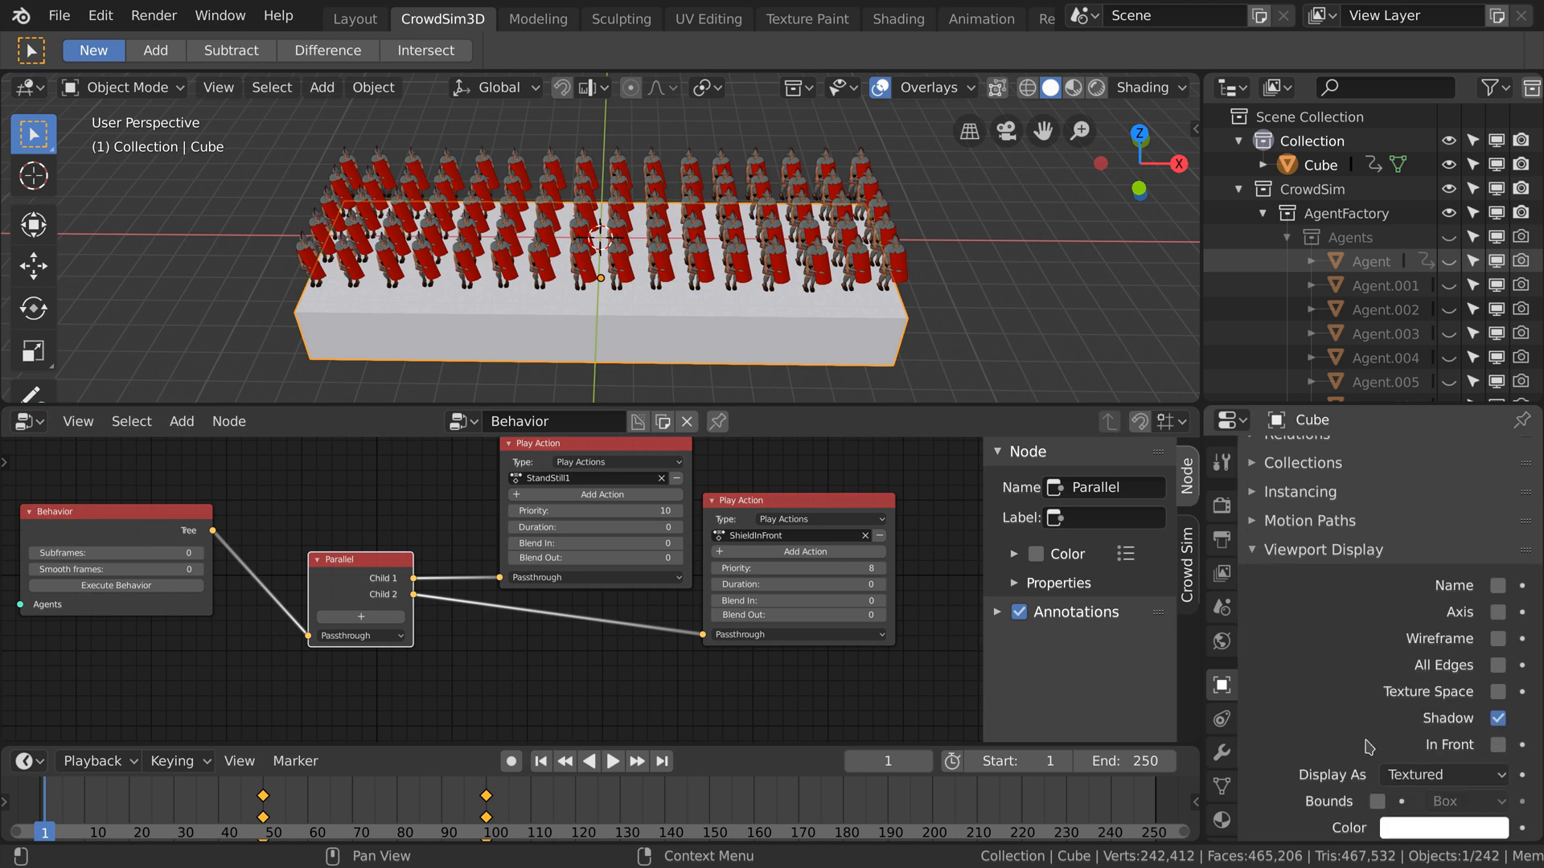
pyautogui.click(1443, 775)
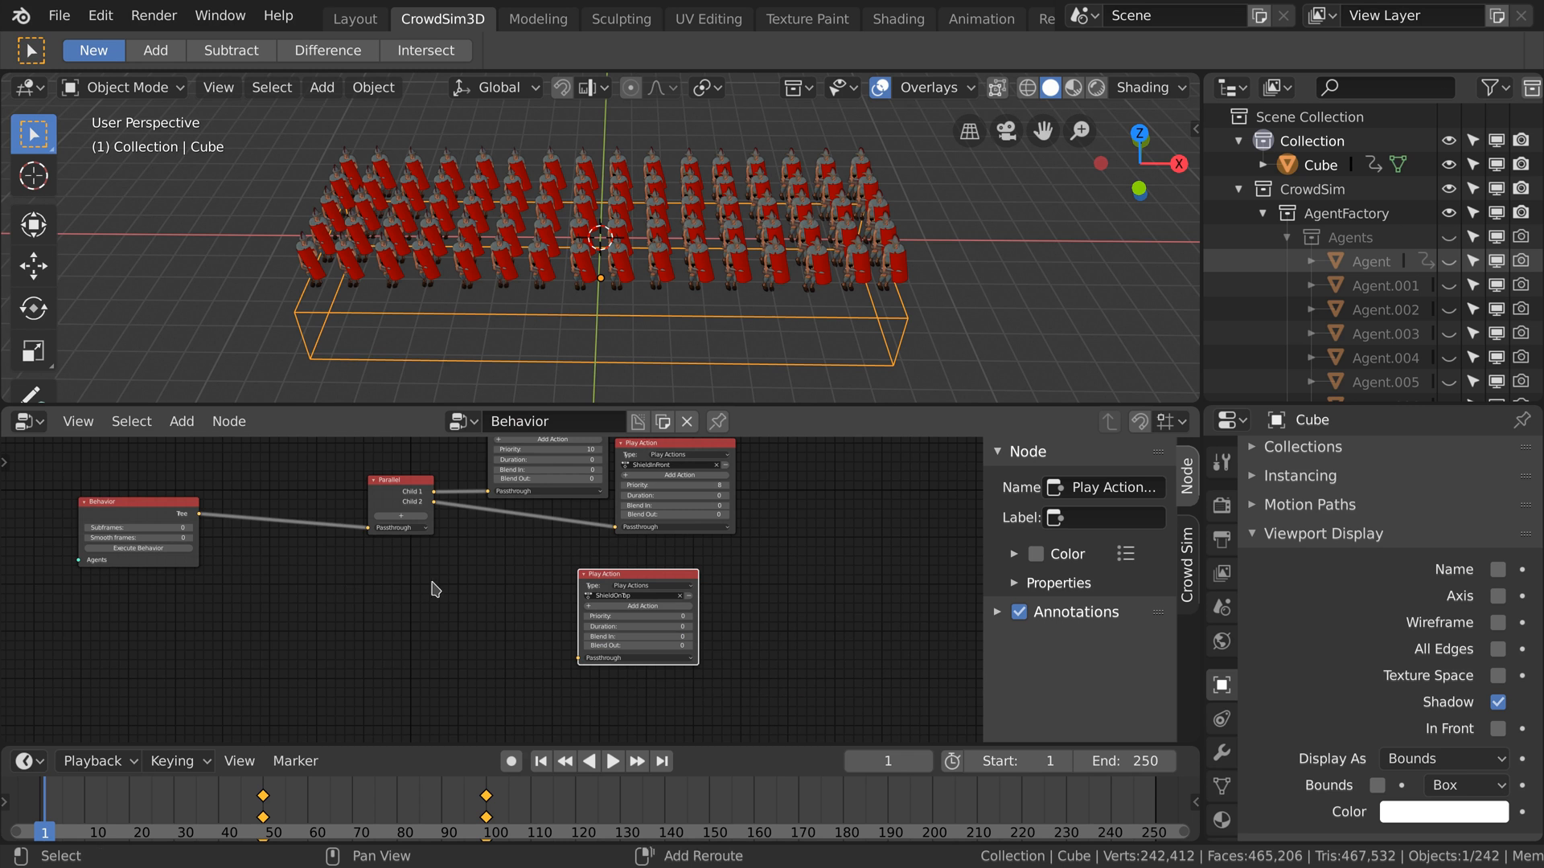
# Add a Conditional testing Intersection with the Cube that plays ShieldOnTop as Parallel Child 3.
pyautogui.click(182, 421)
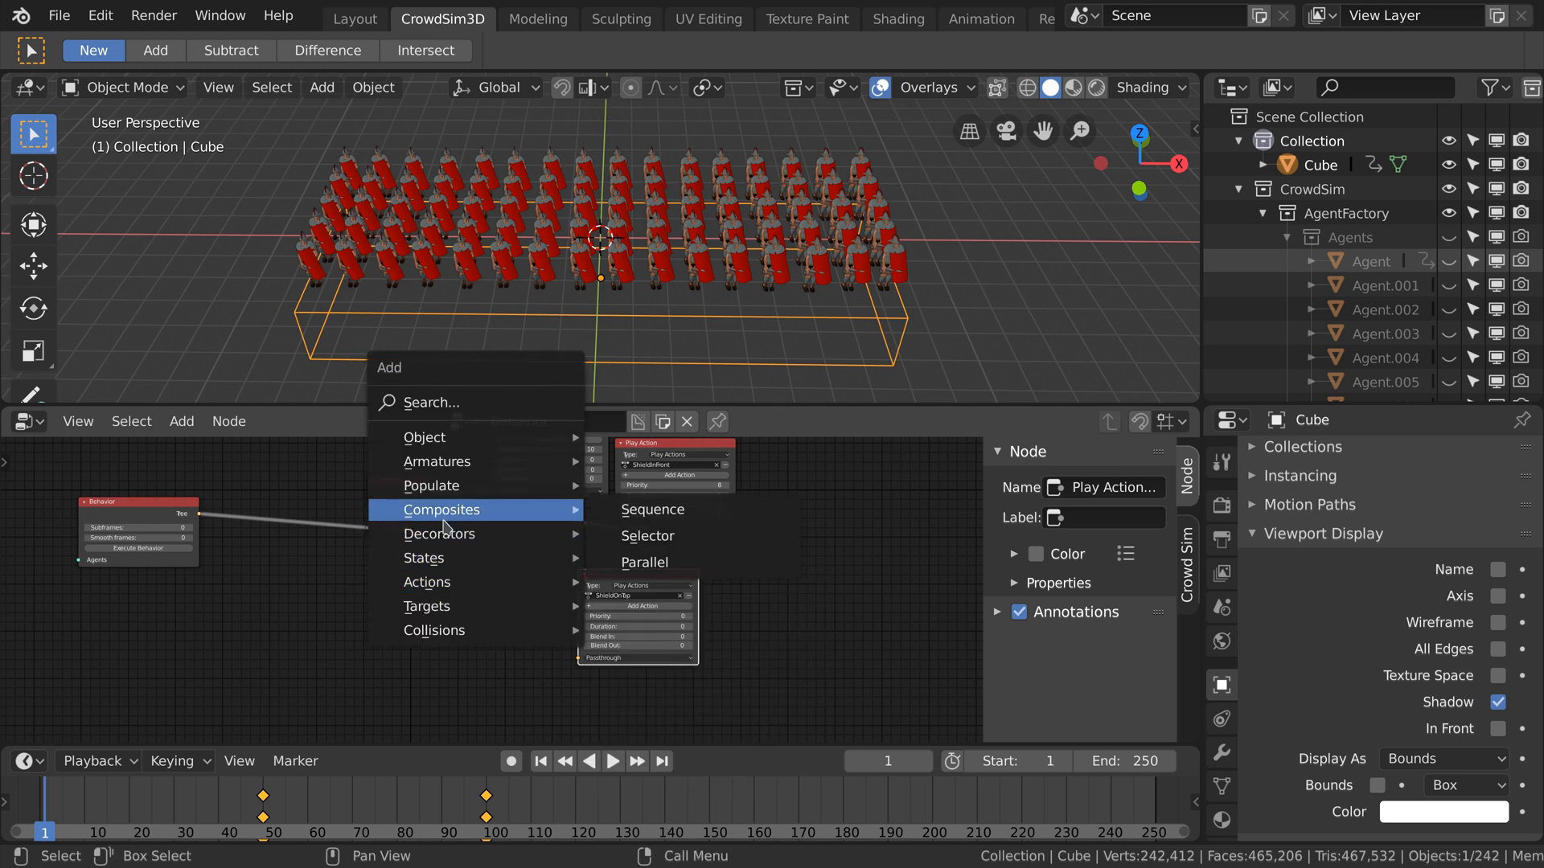
pyautogui.moveTo(439, 534)
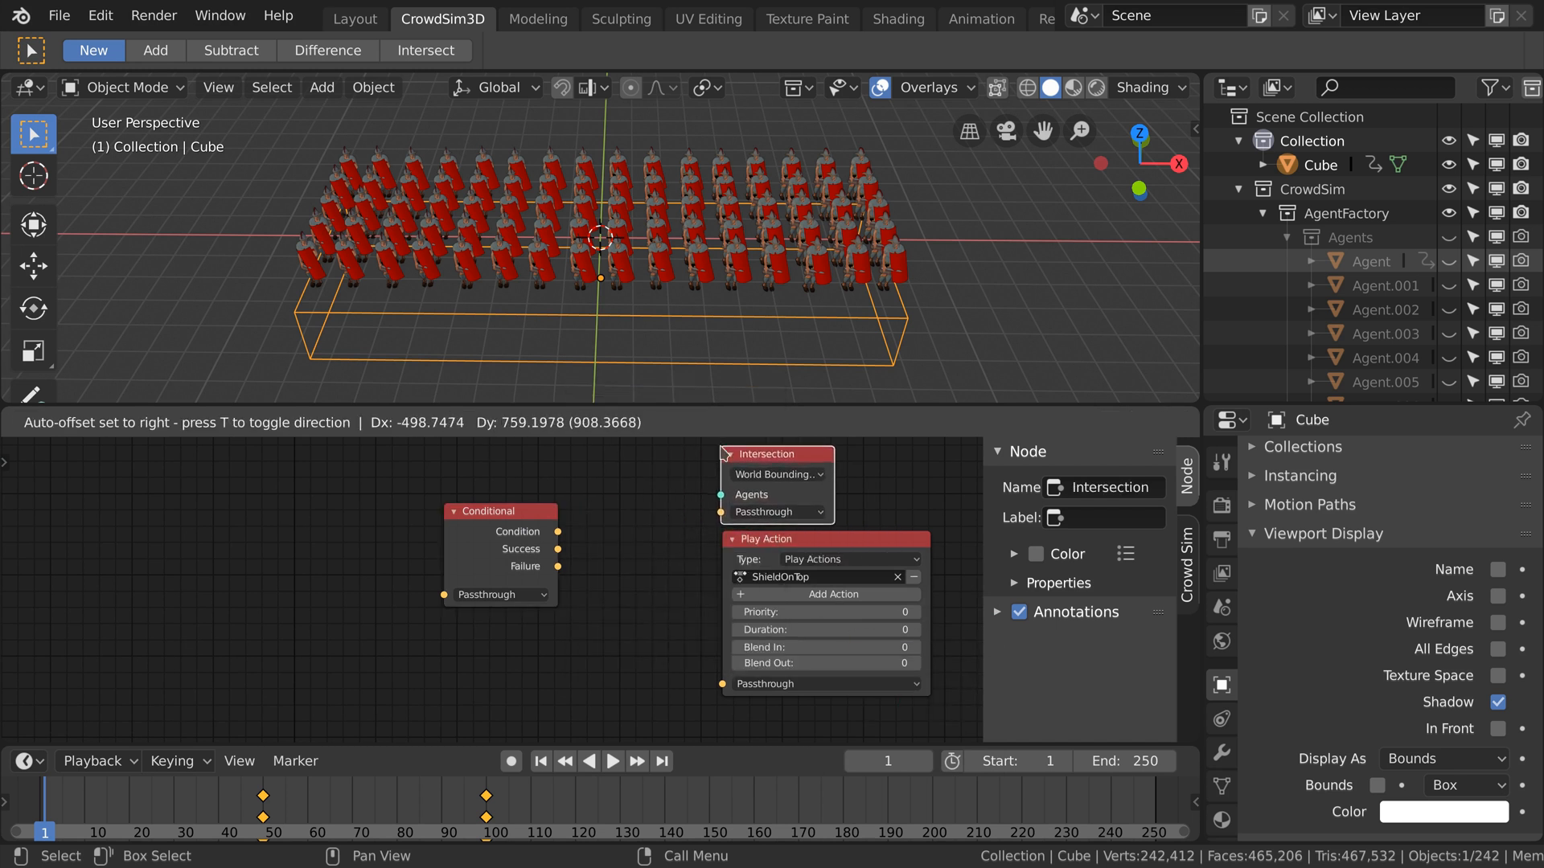
pyautogui.moveTo(552, 530); pyautogui.dragTo(723, 511)
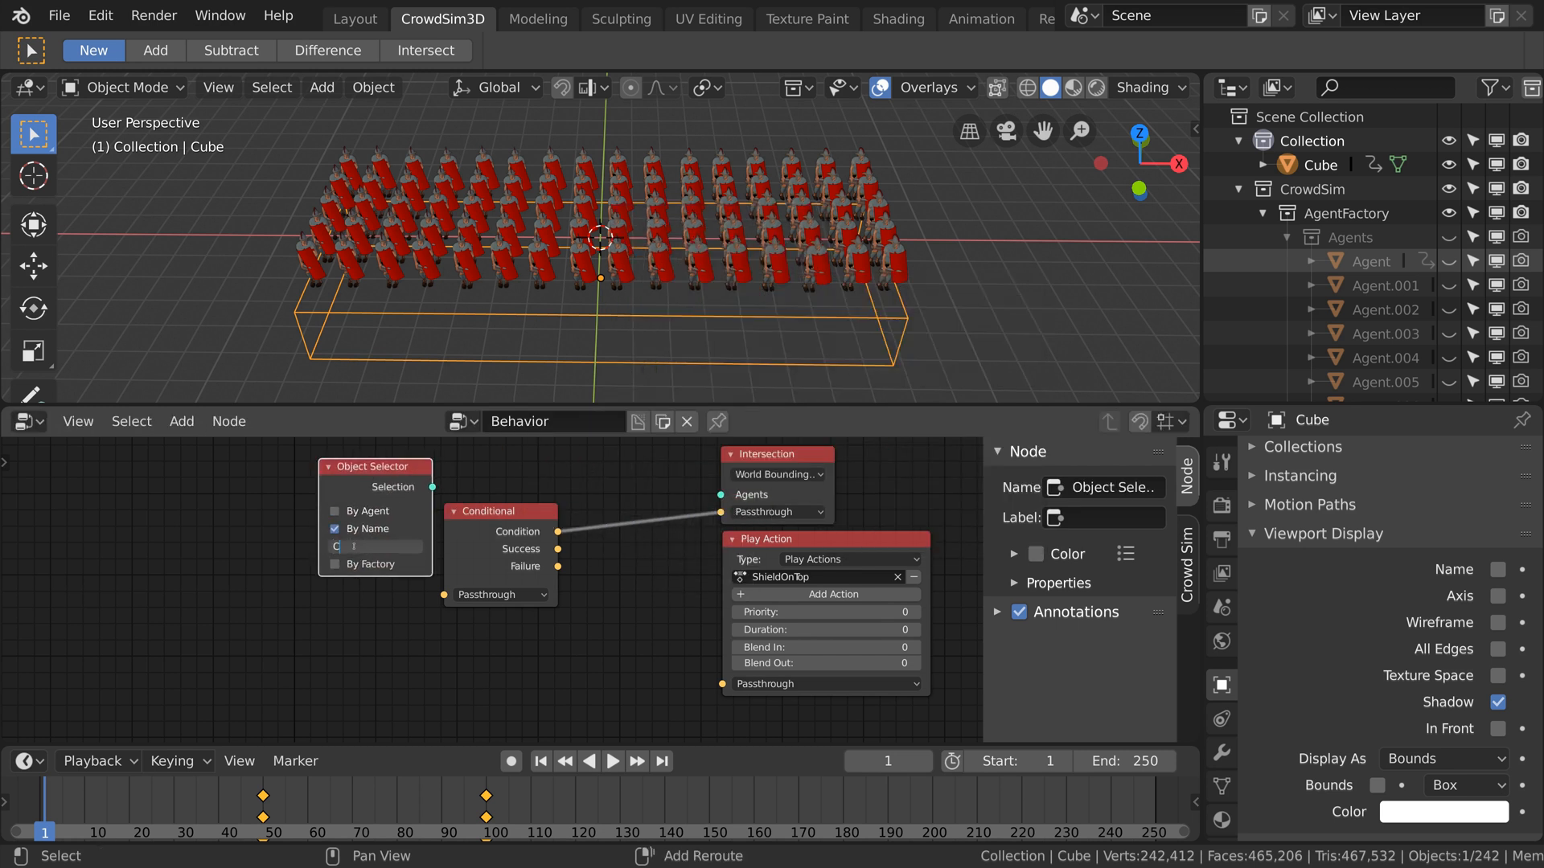
pyautogui.click(375, 547)
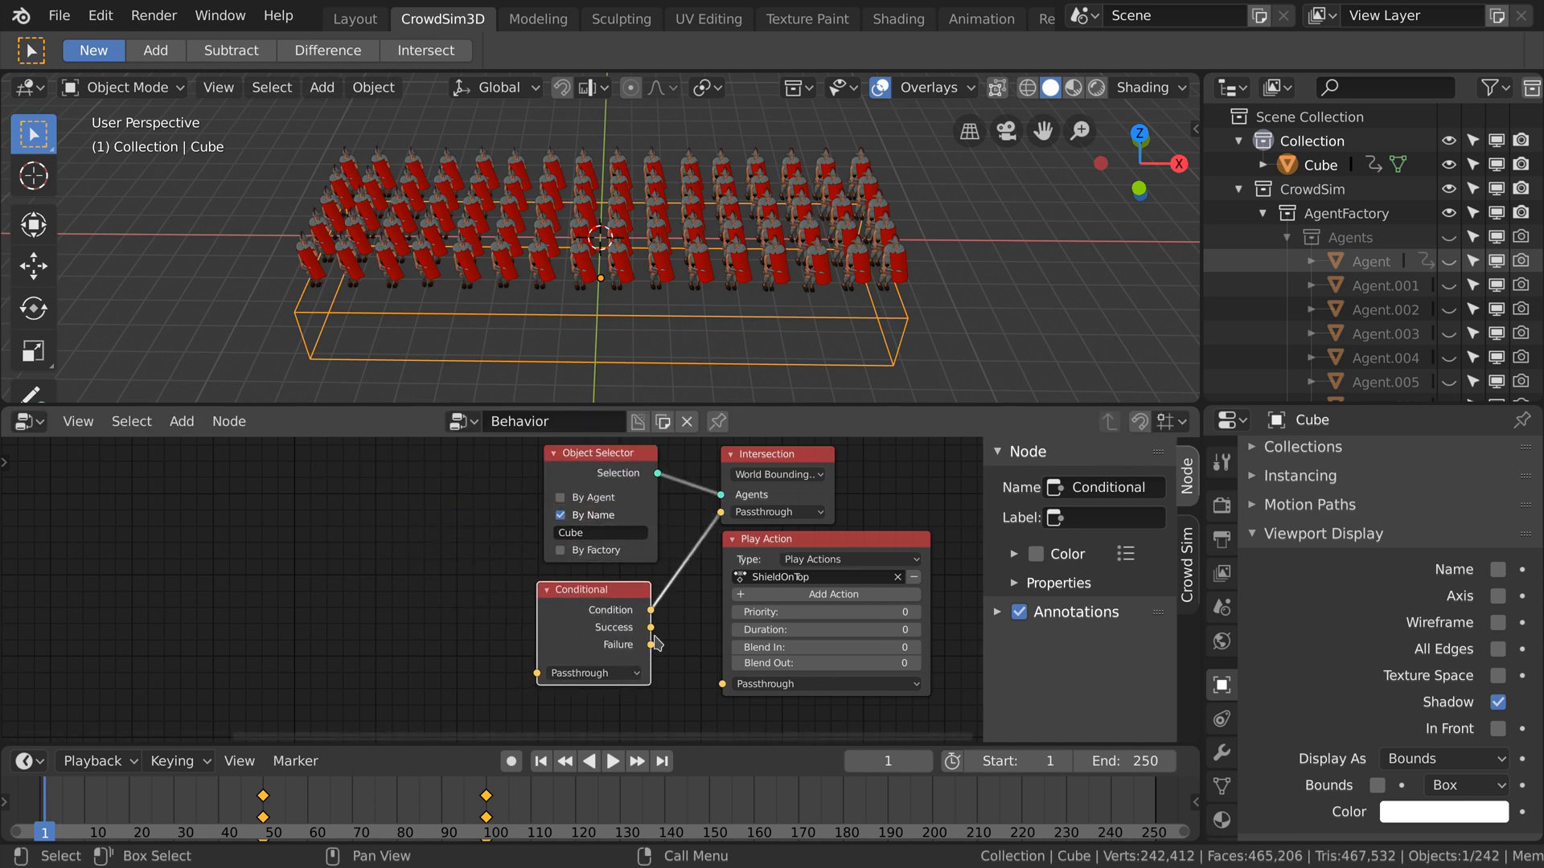
pyautogui.scroll(-3)
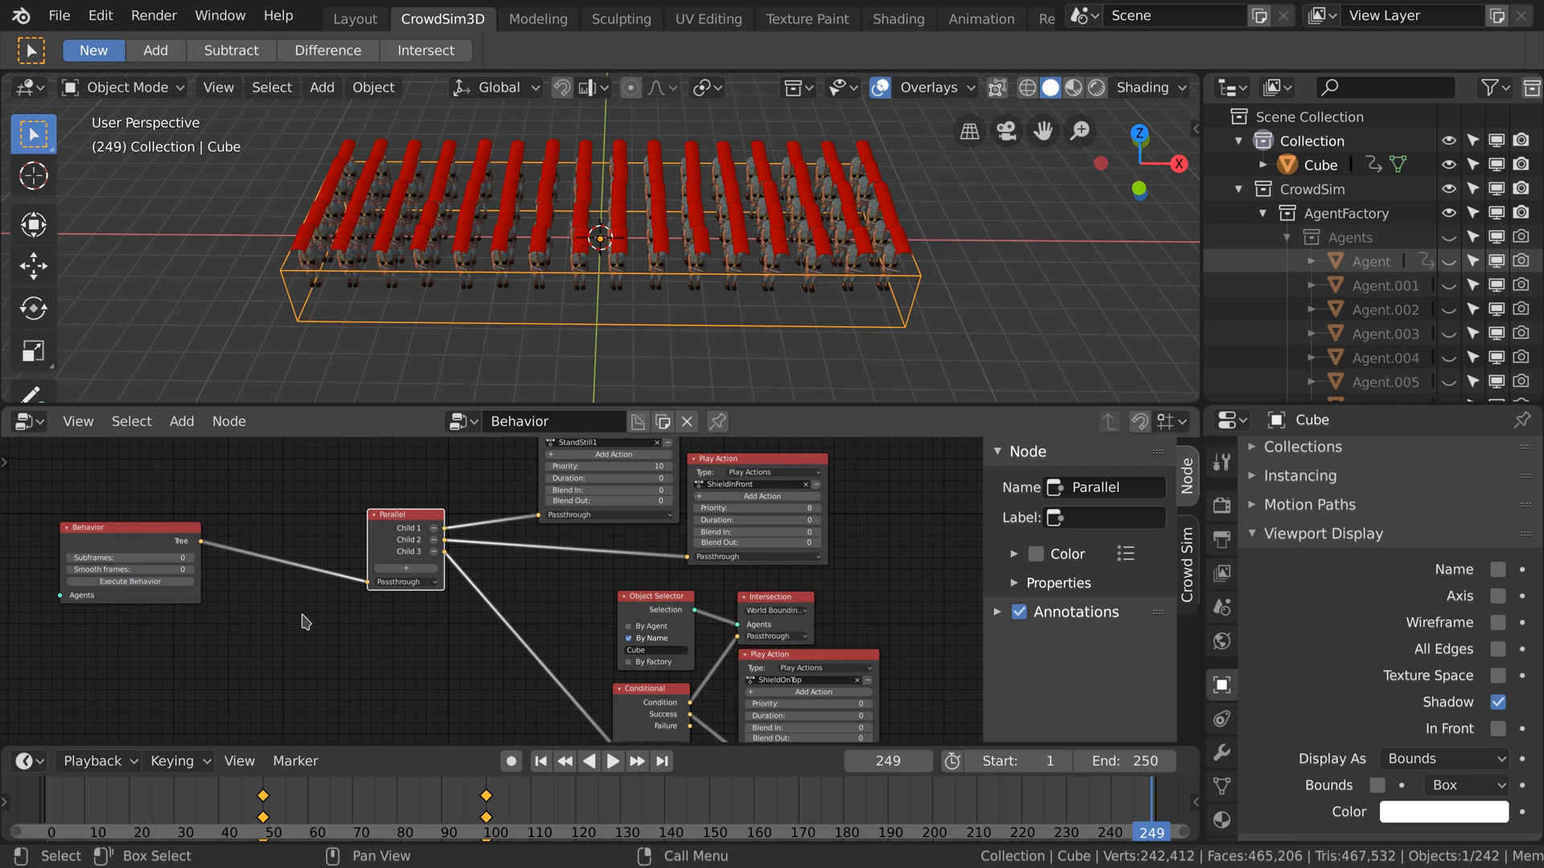
# Give ShieldOnTop a Blend In of 50, rerun the behaviour and preview the smoother shield raise.
pyautogui.click(613, 761)
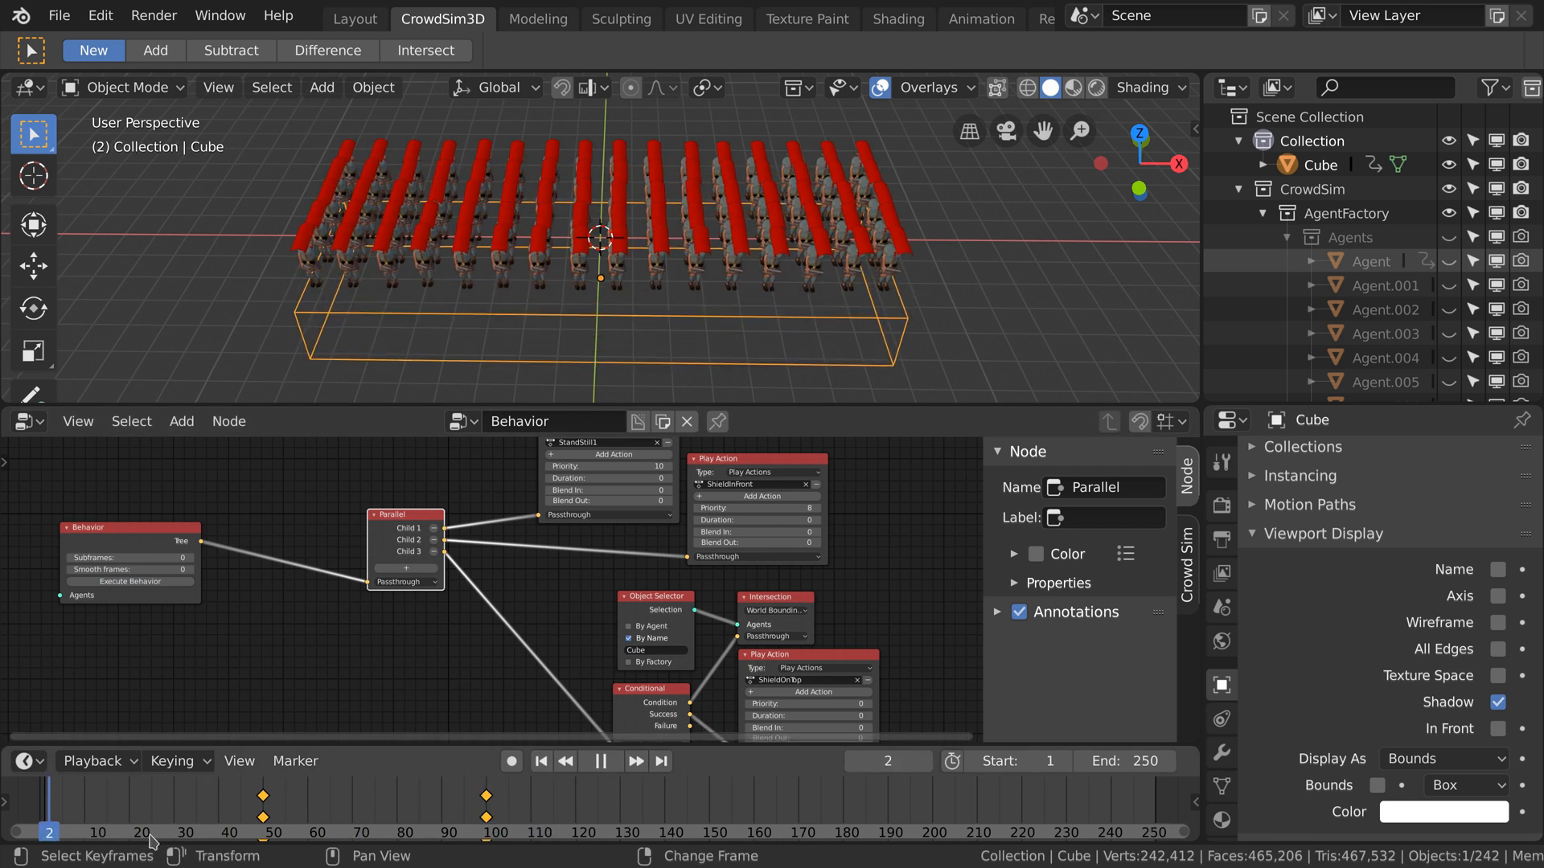
pyautogui.click(632, 831)
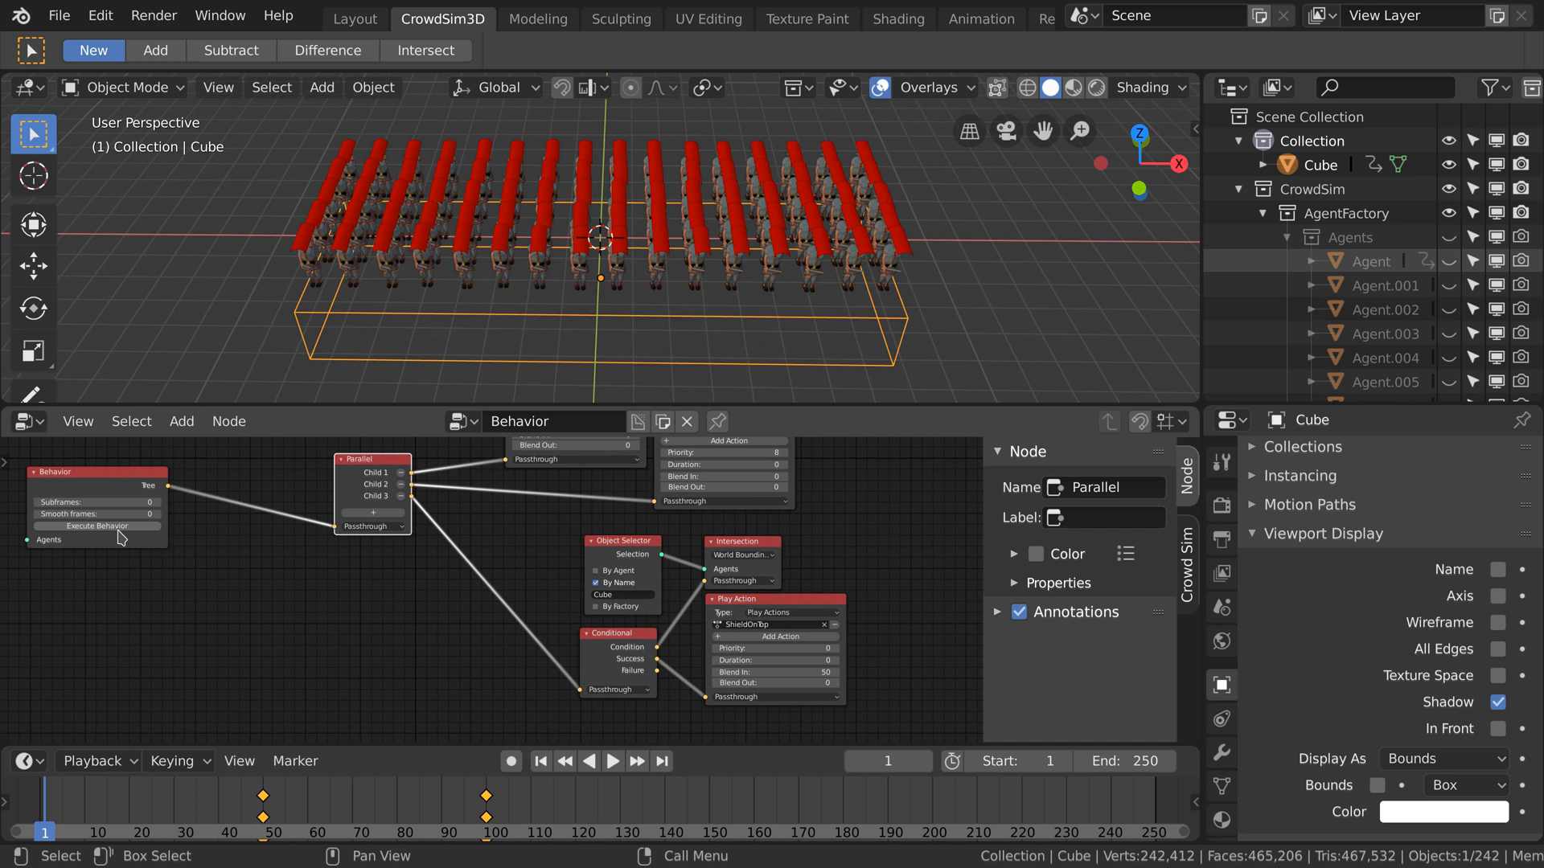
pyautogui.click(97, 526)
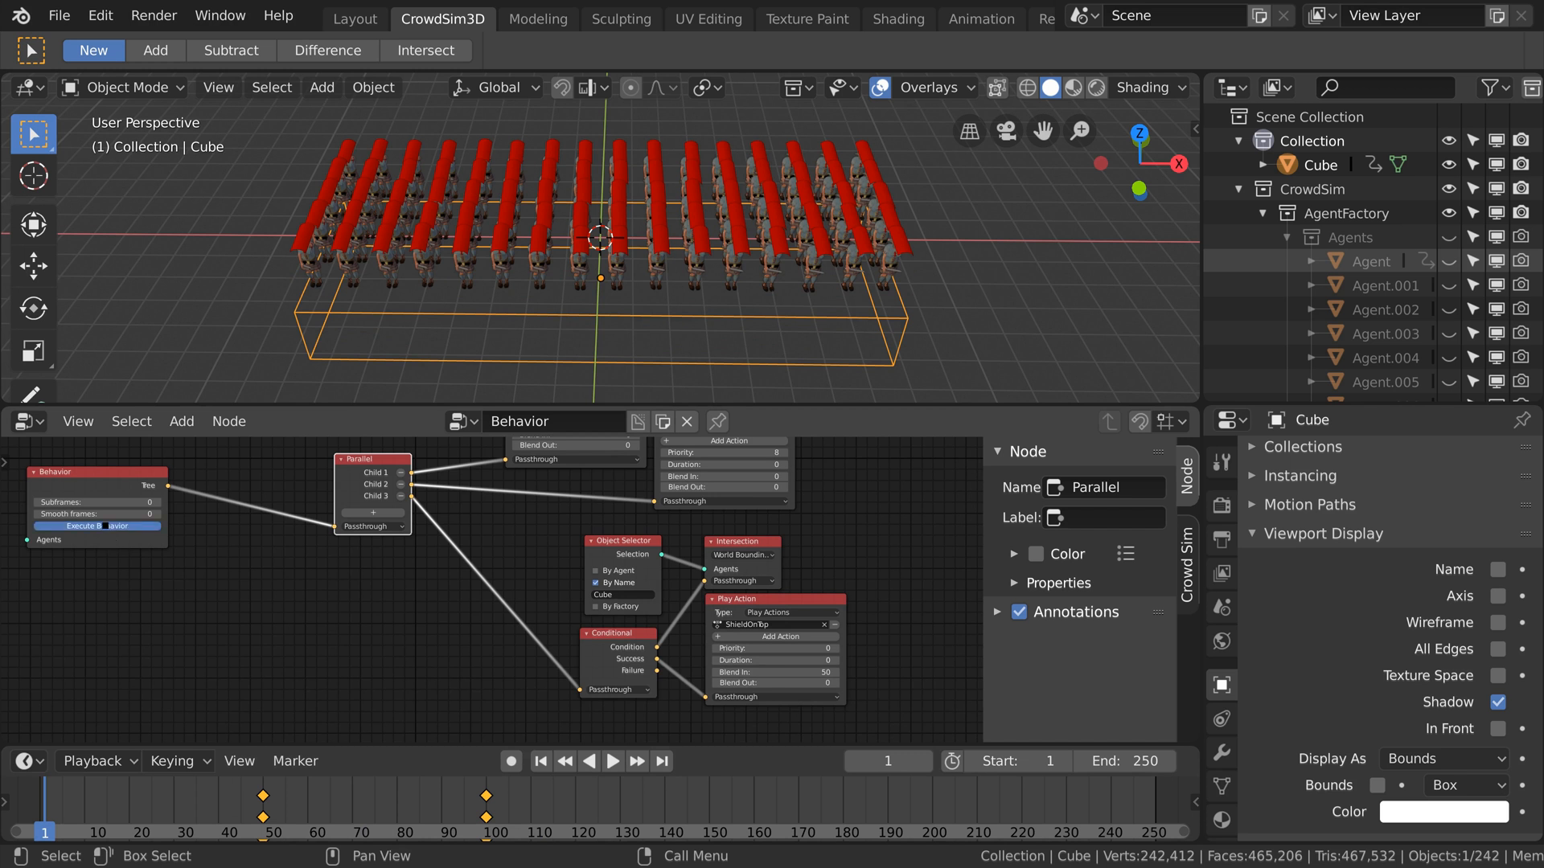
pyautogui.click(613, 761)
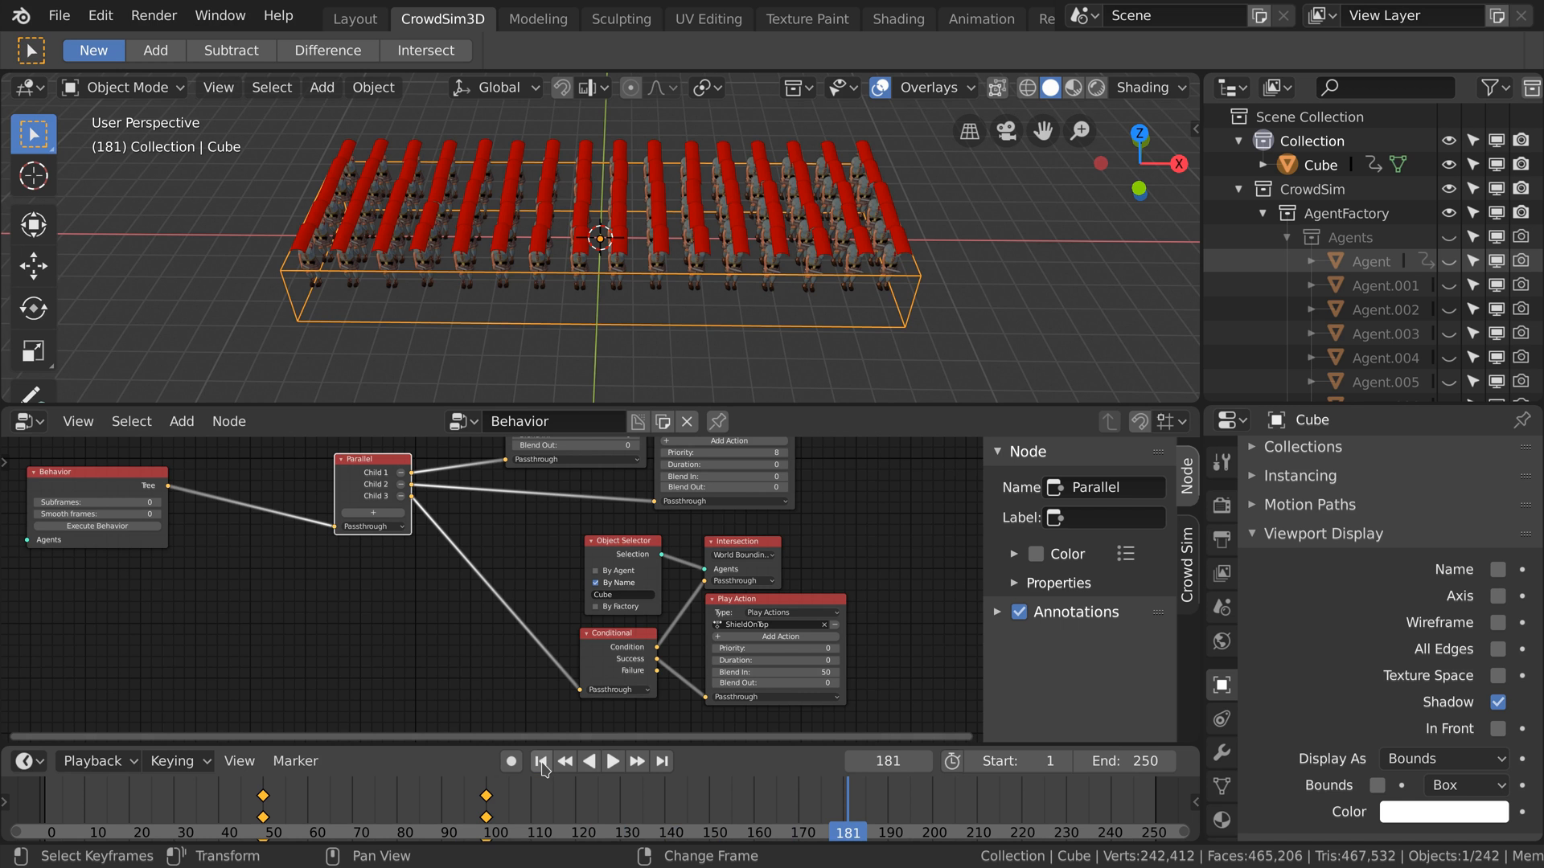
pyautogui.click(542, 761)
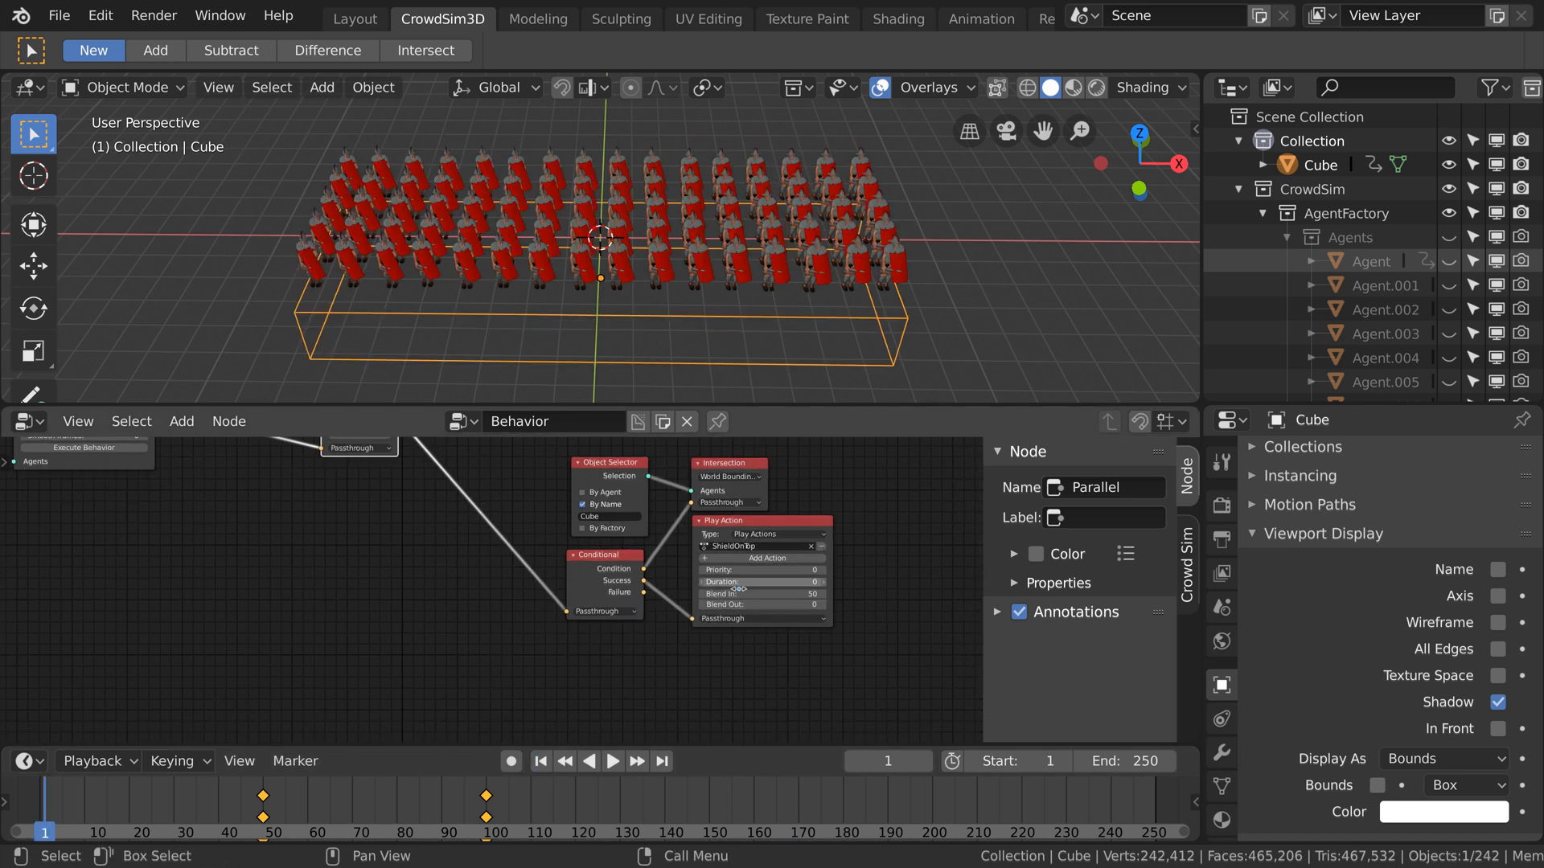
# Duplicate the ShieldOnTop Play Action node below the original.
pyautogui.moveTo(723, 519); pyautogui.dragTo(826, 489)
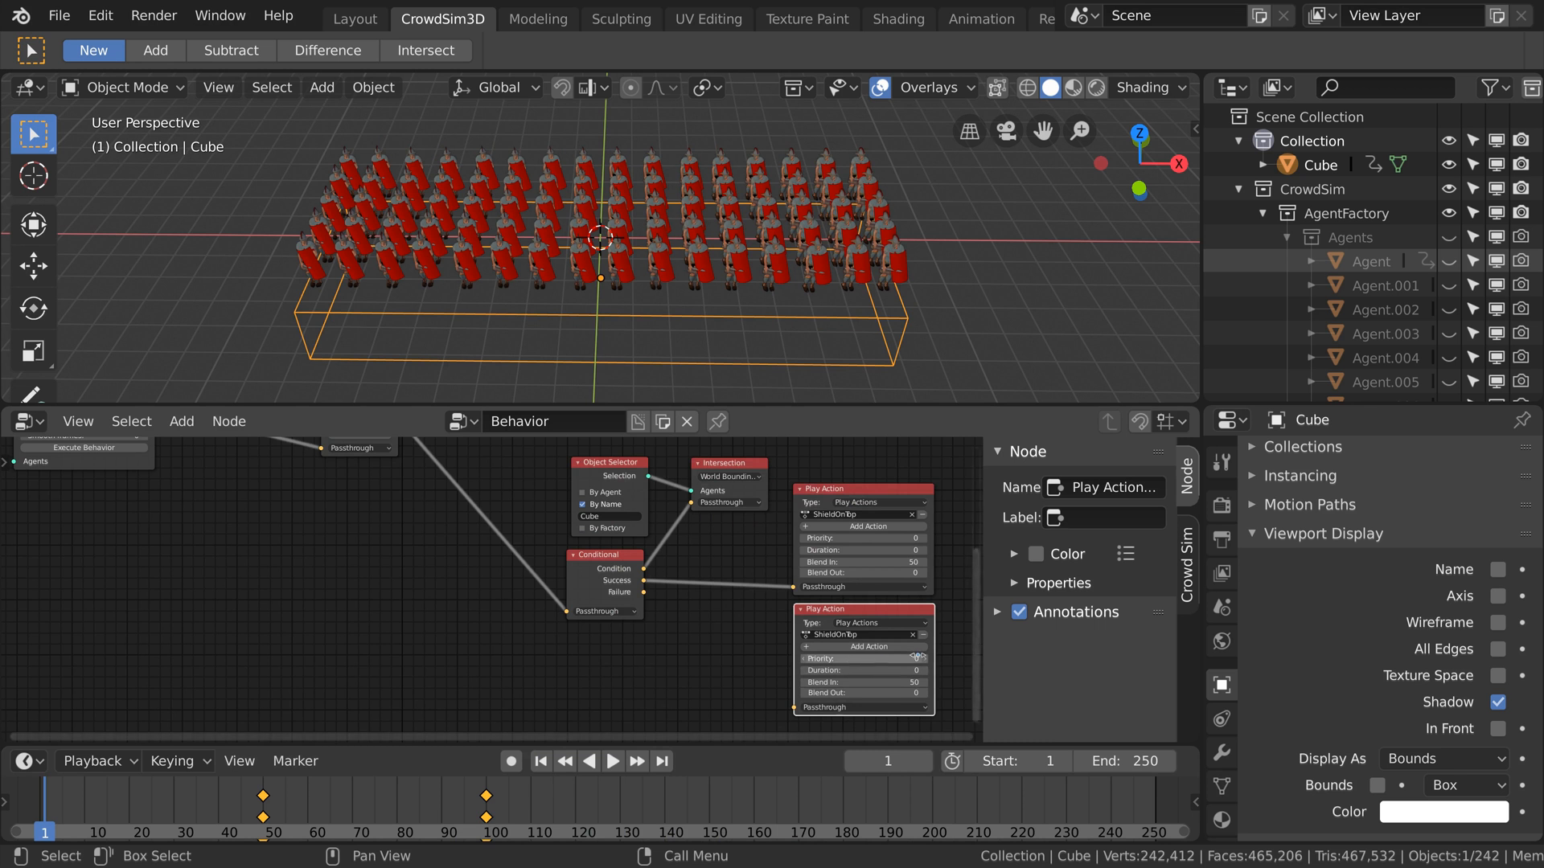
# Feed the Conditional's success into a Parallel pairing ShieldOnTop with a kneel action, and select an agent.
pyautogui.click(862, 633)
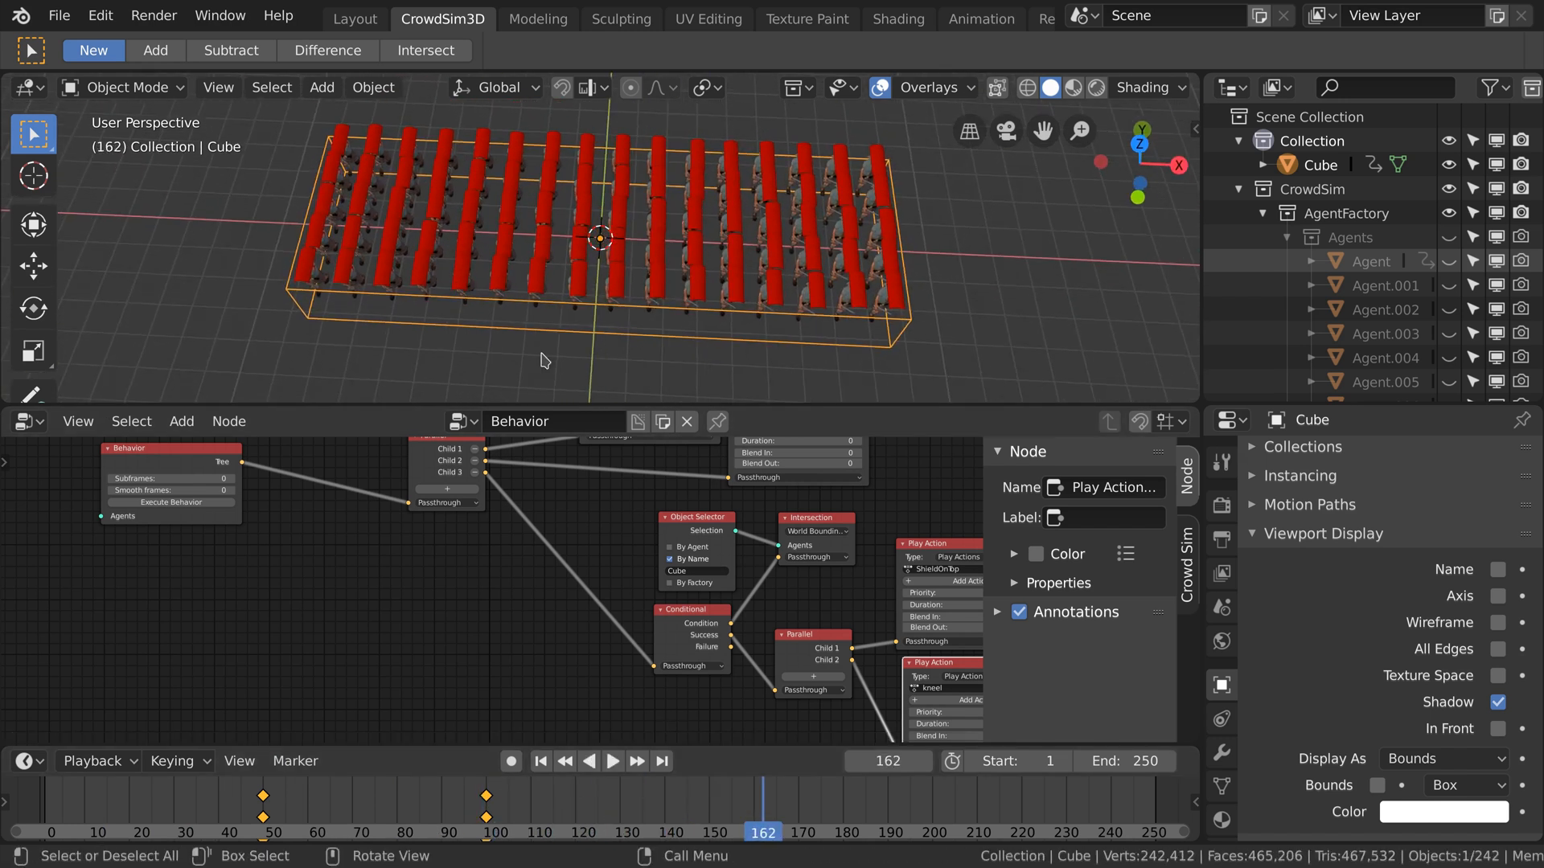
pyautogui.click(1372, 261)
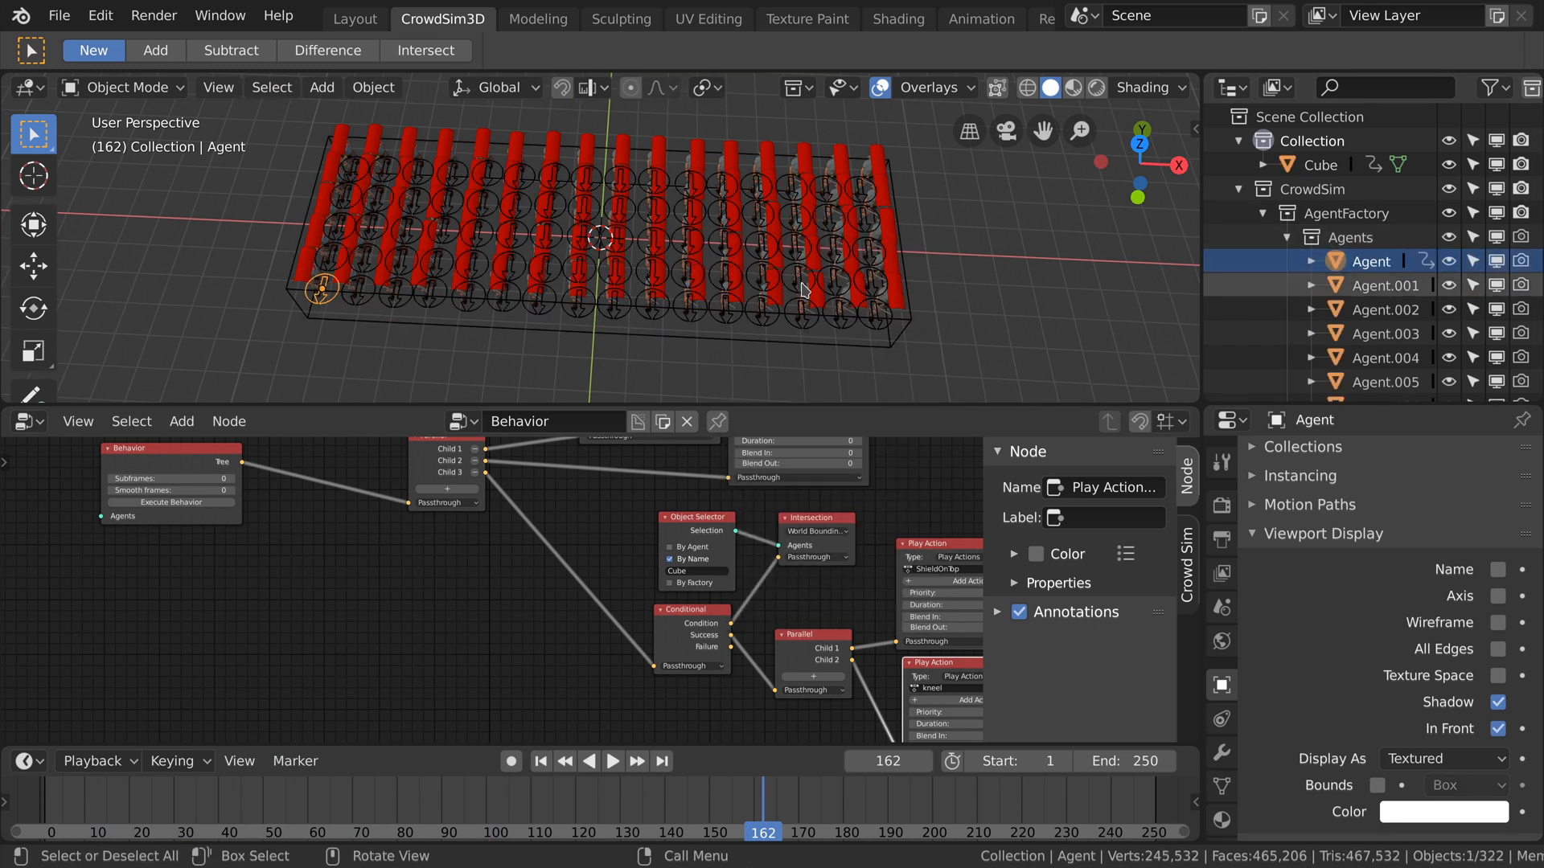
# Add a Conditional on the Grid Position attribute: success plays ShieldOnTop, failure plays ShieldArrowAttack.
pyautogui.click(797, 278)
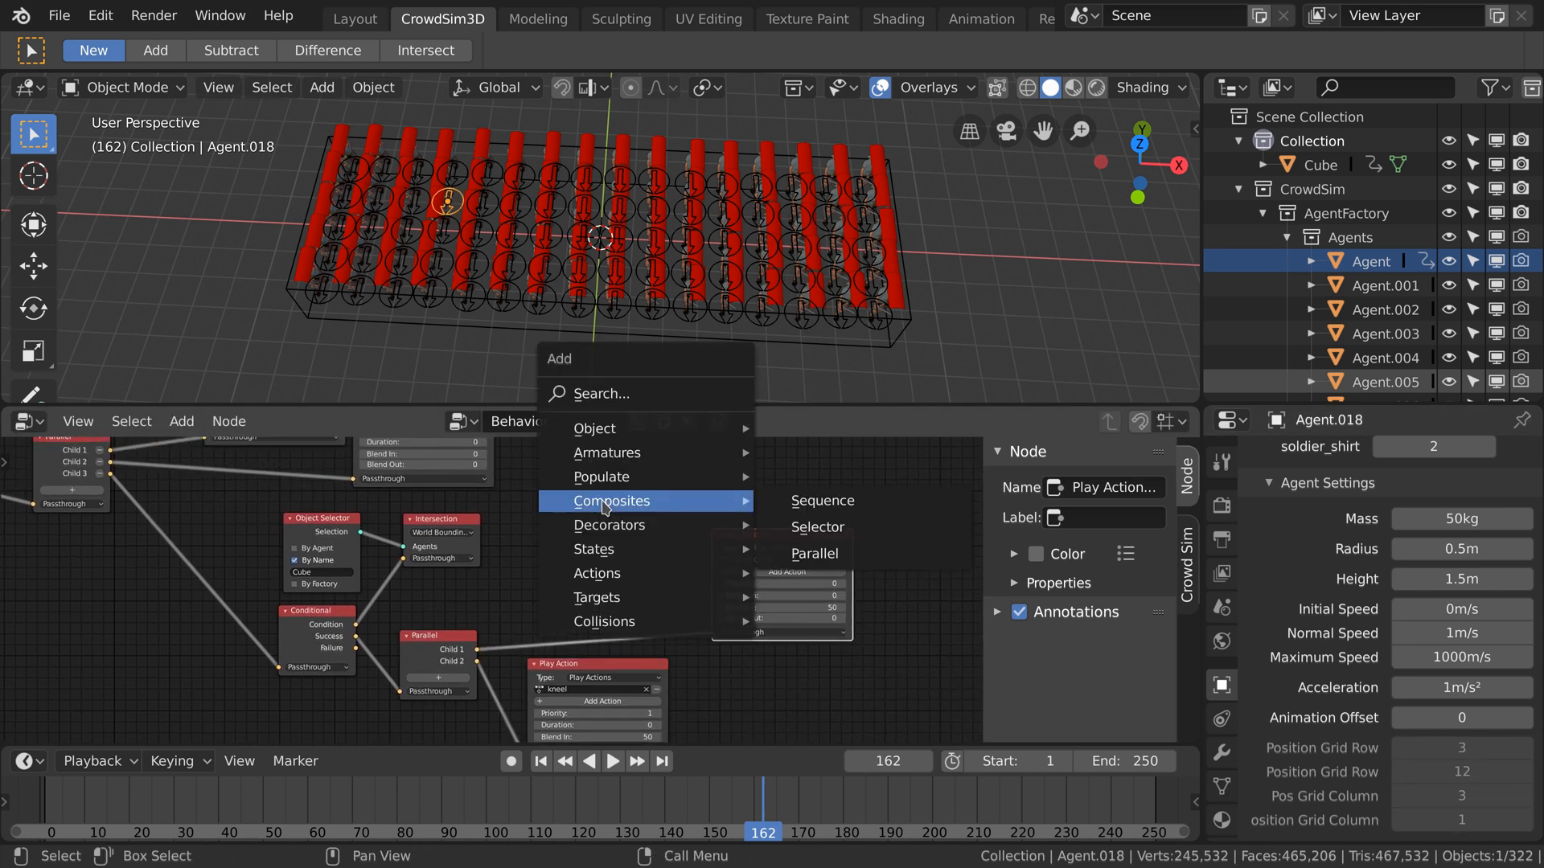
pyautogui.moveTo(610, 524)
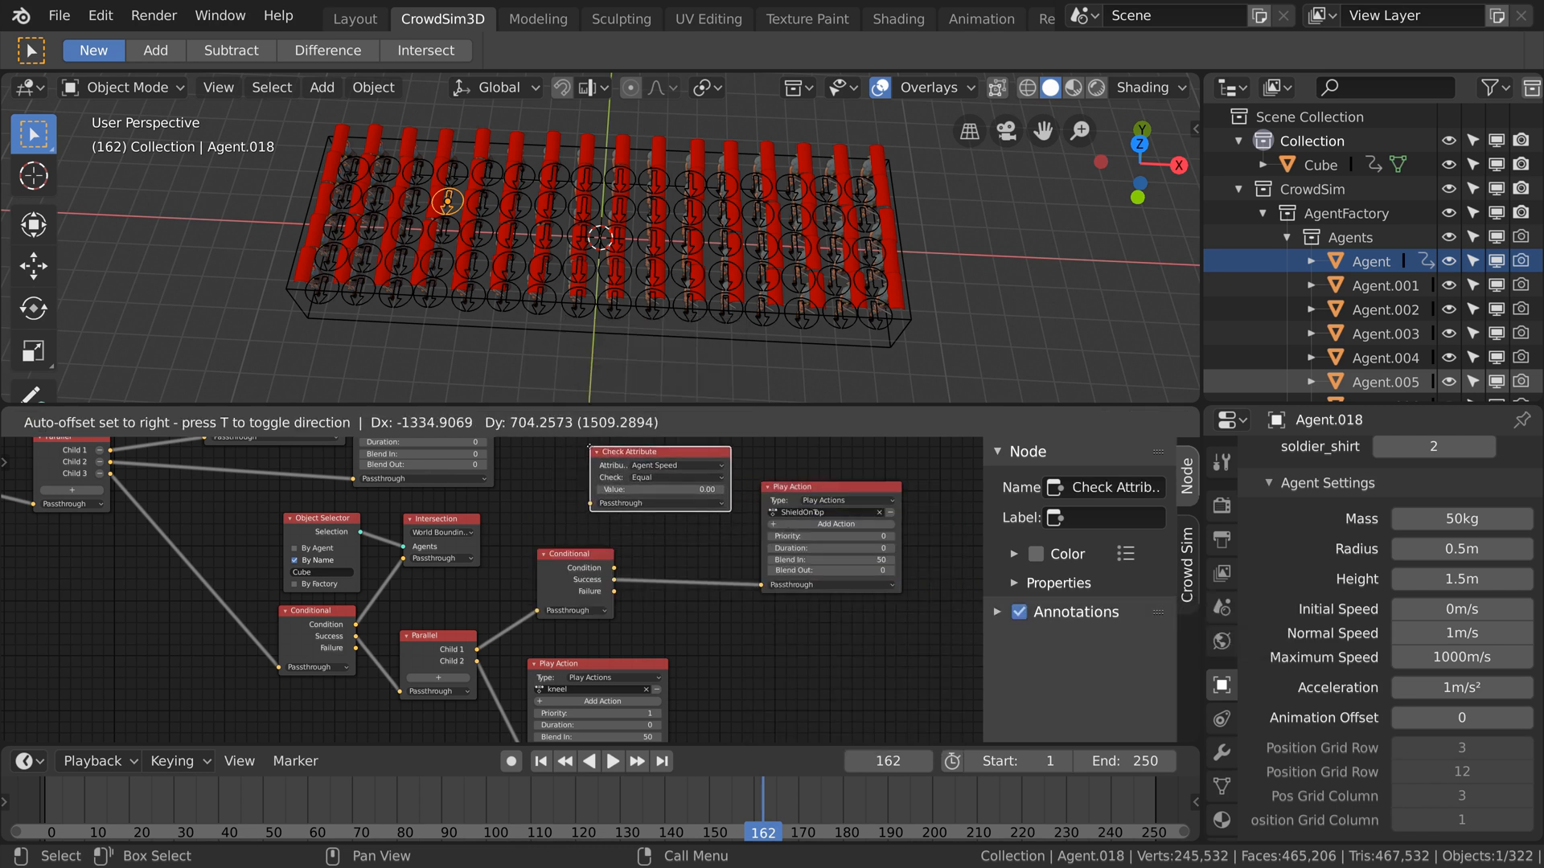
pyautogui.click(719, 466)
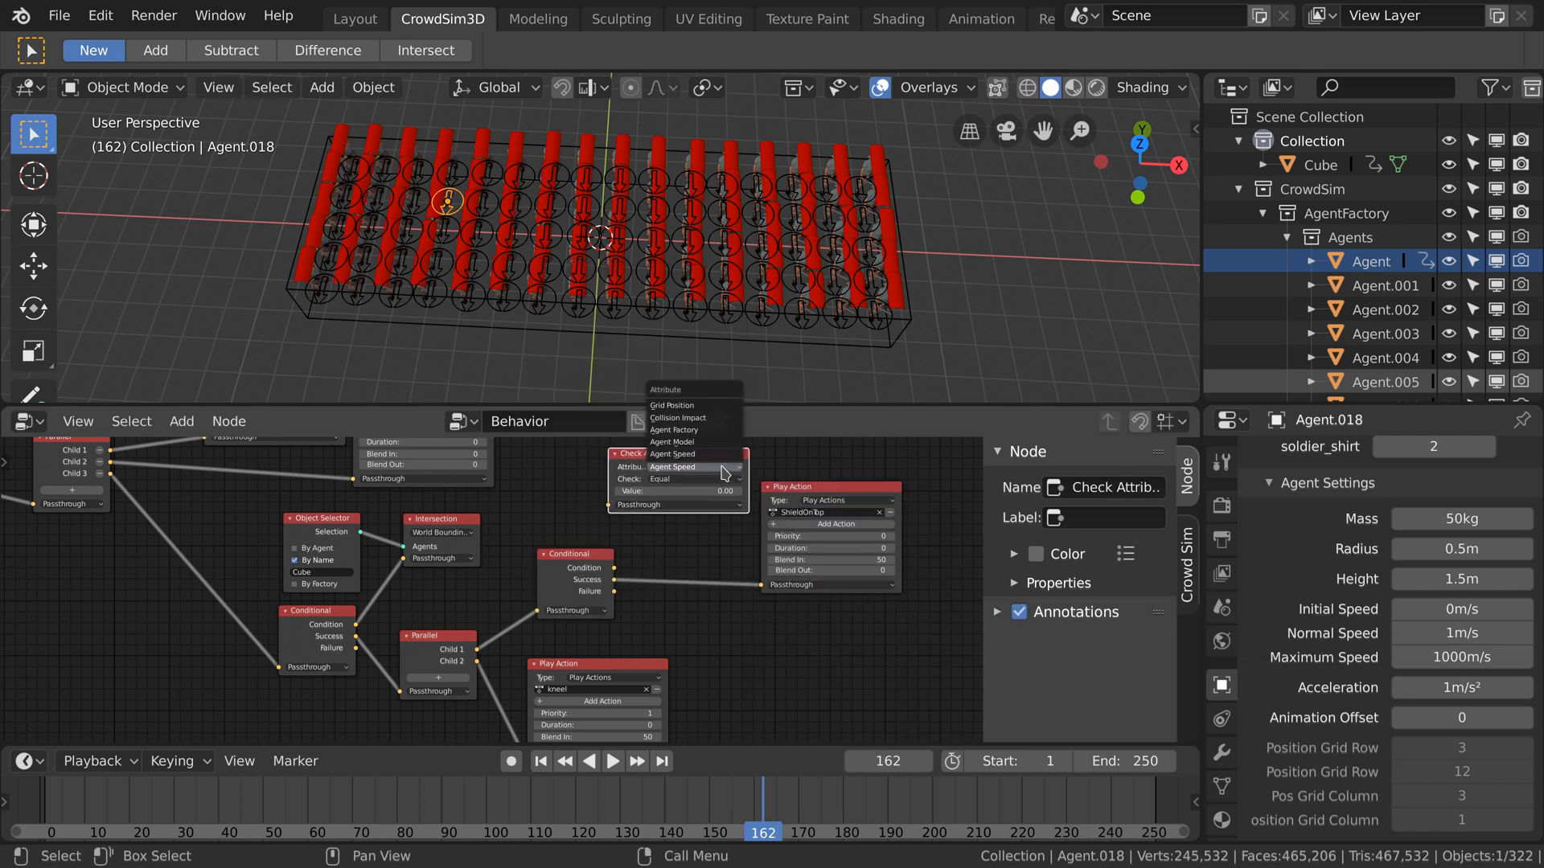
pyautogui.moveTo(719, 407)
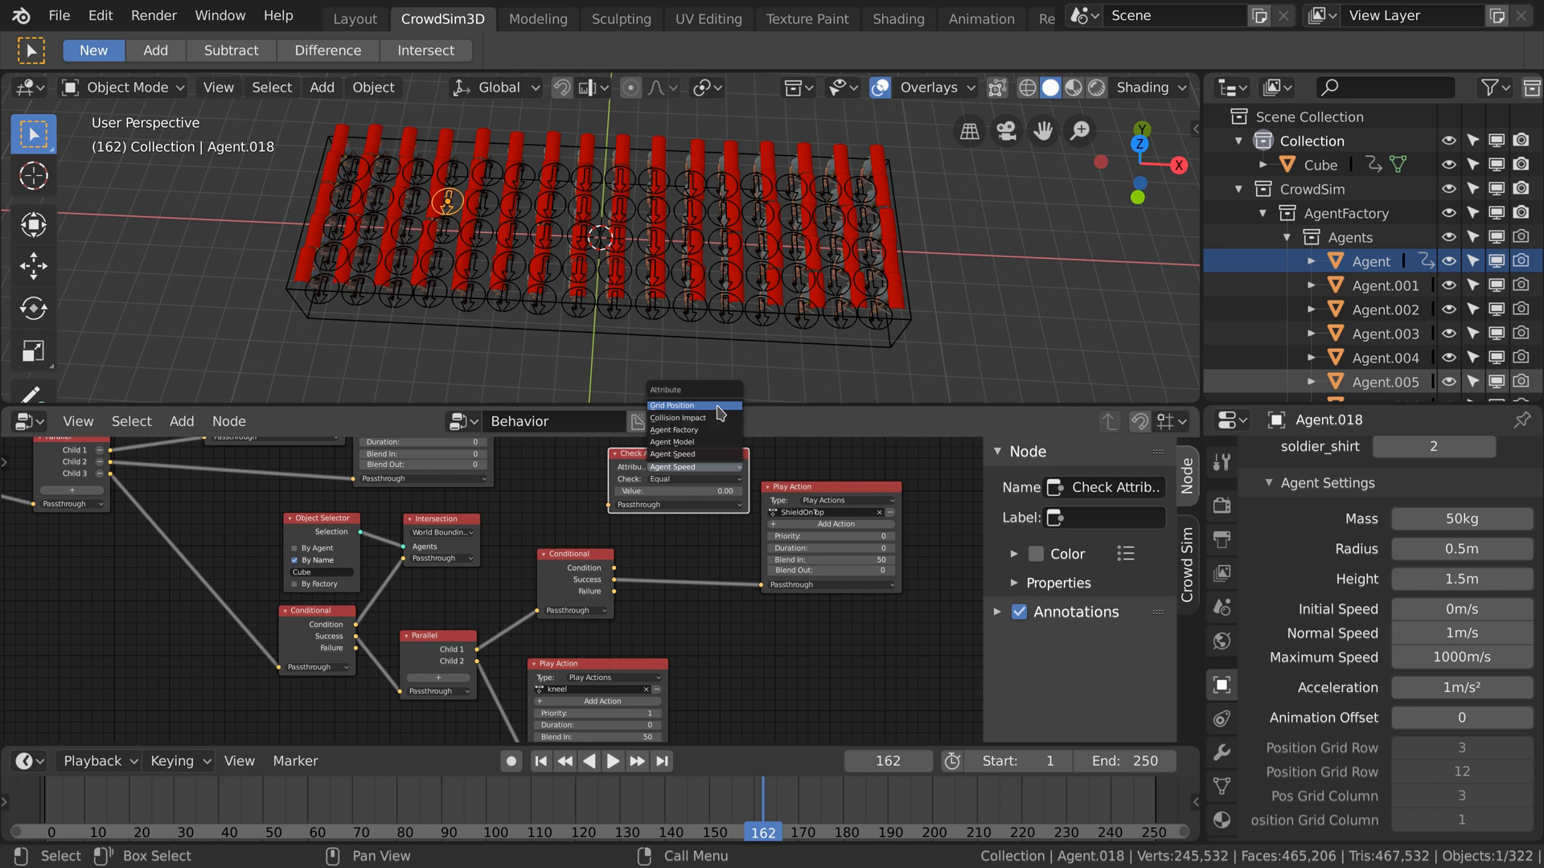
pyautogui.click(671, 416)
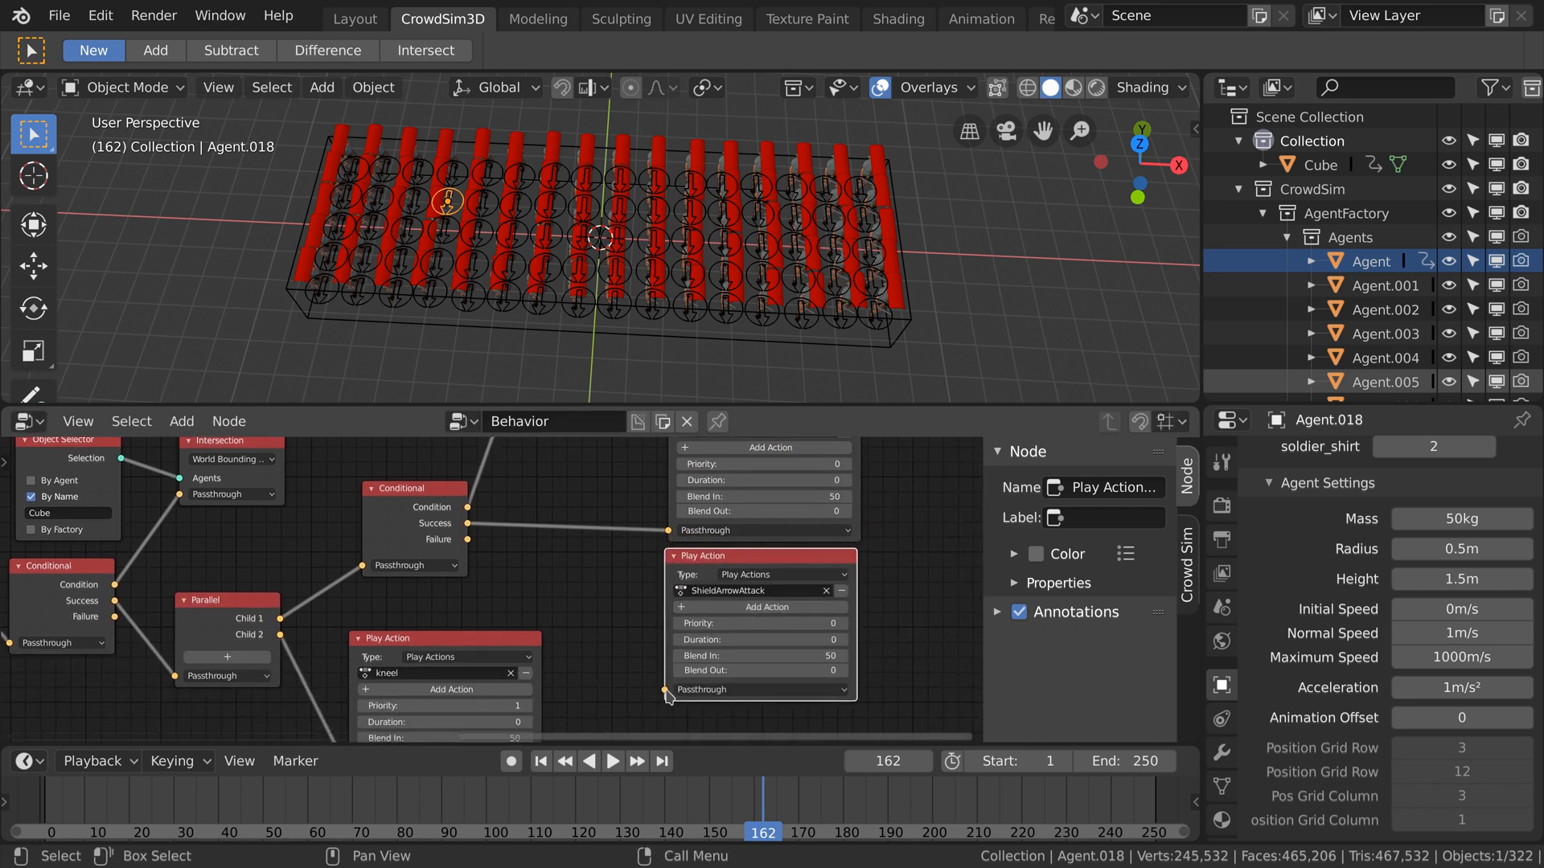
pyautogui.moveTo(464, 544); pyautogui.dragTo(667, 695)
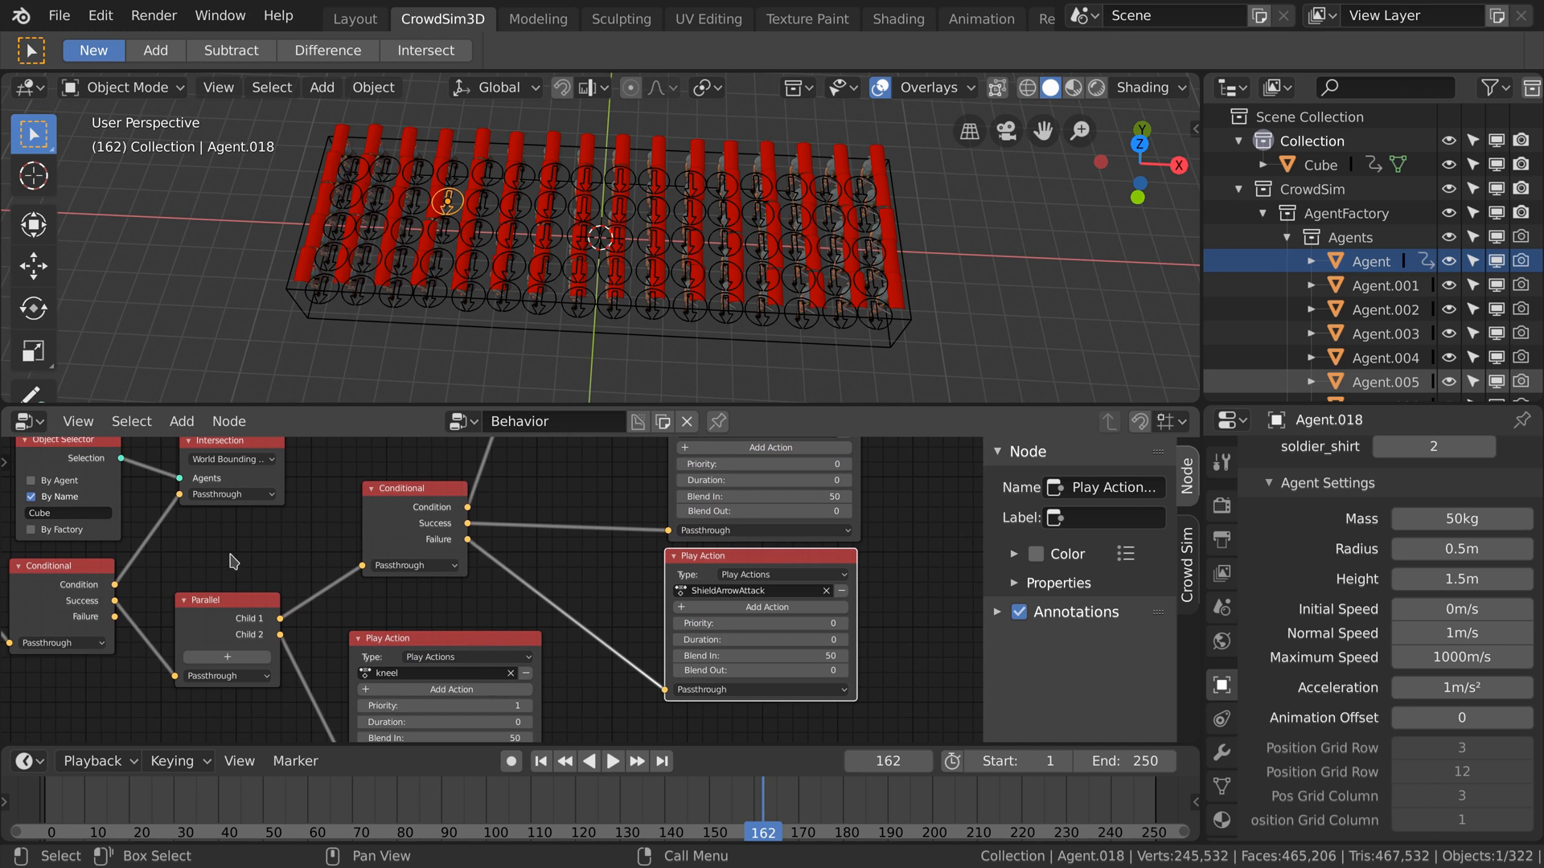